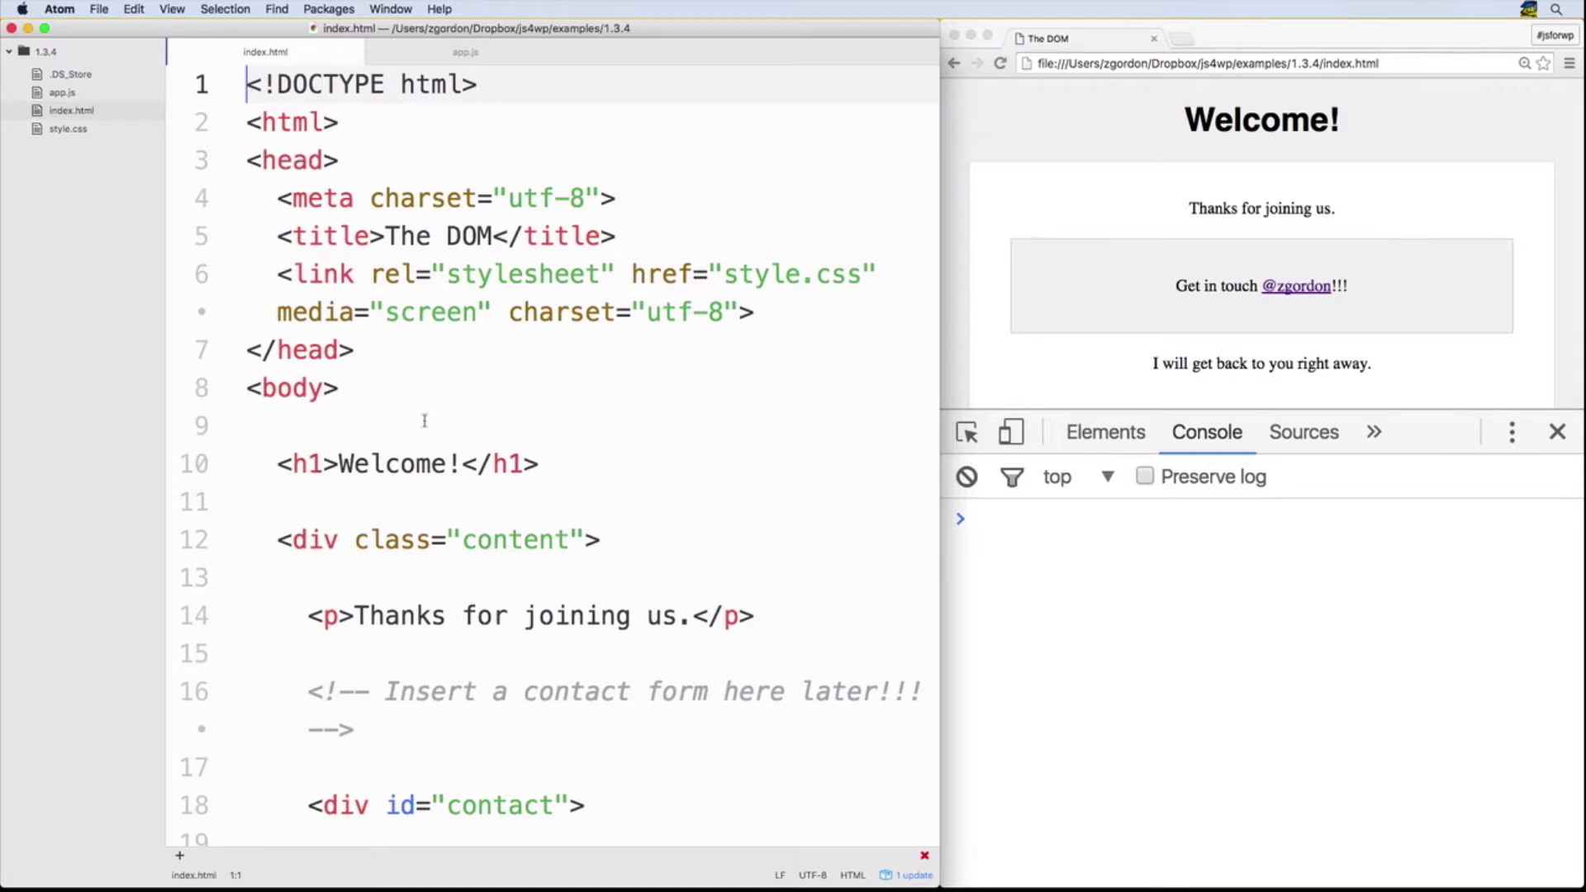
- Scroll through app.js and compare it with the h1 markup in index.html
scroll("down", 3)
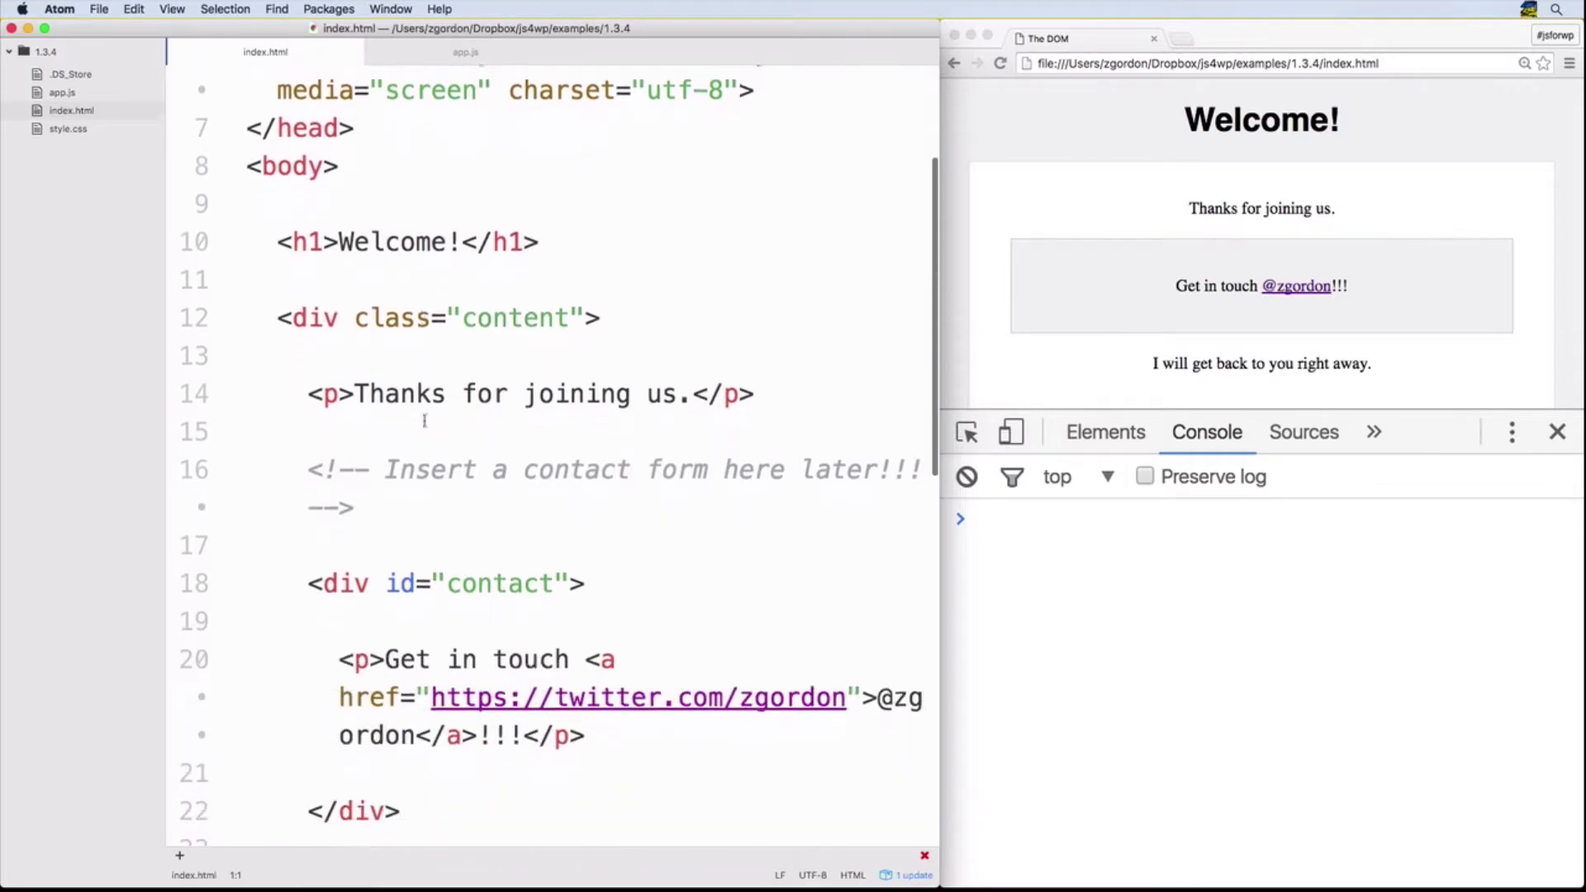
scroll("down", 3)
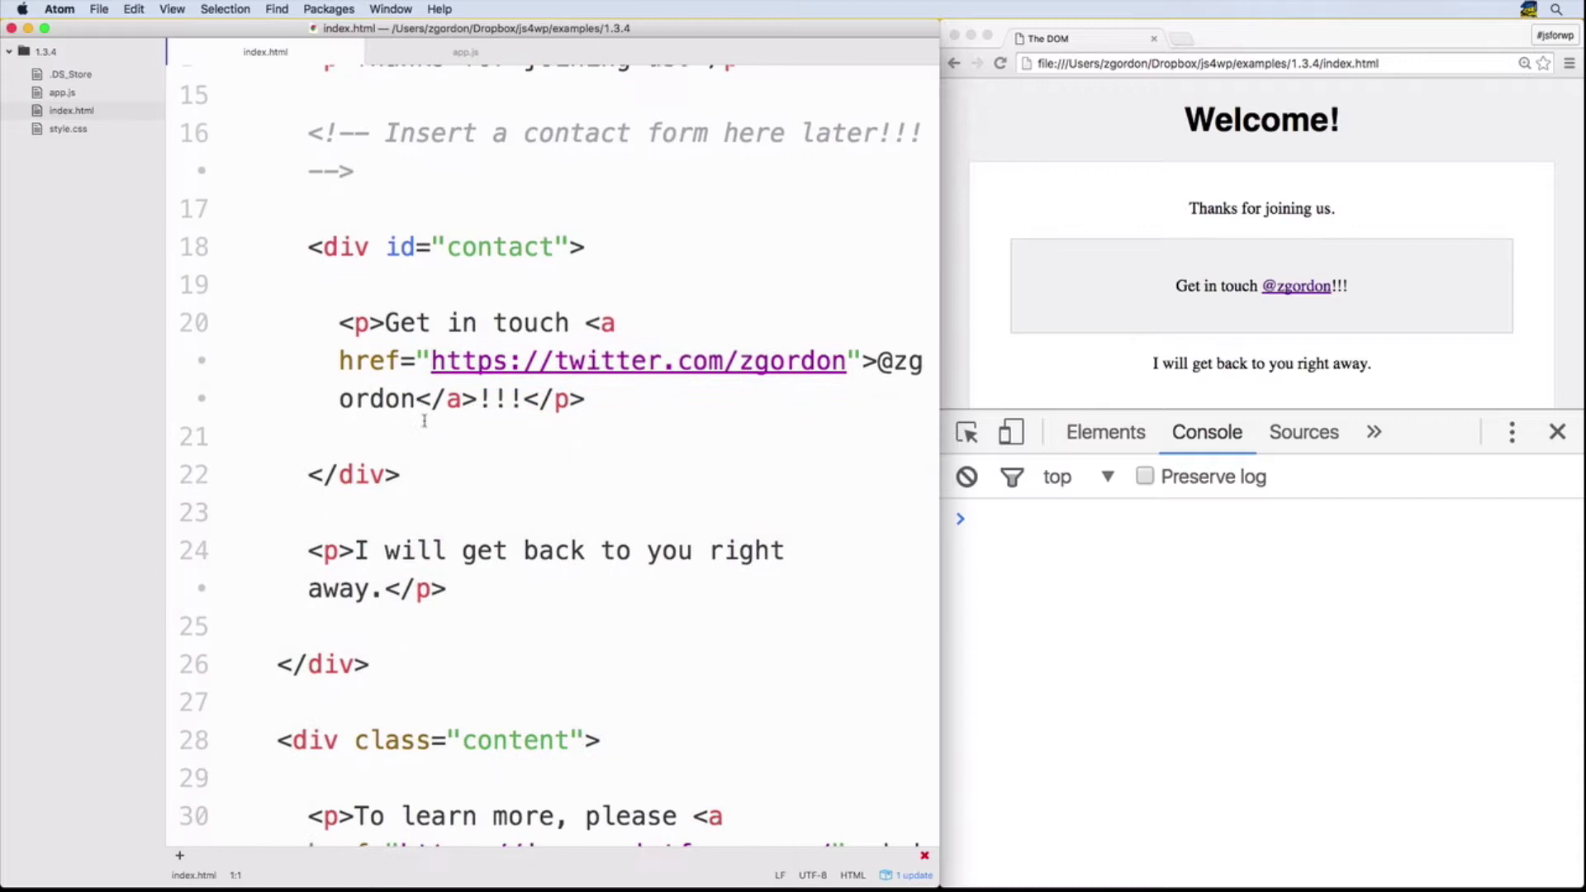
scroll("down", 3)
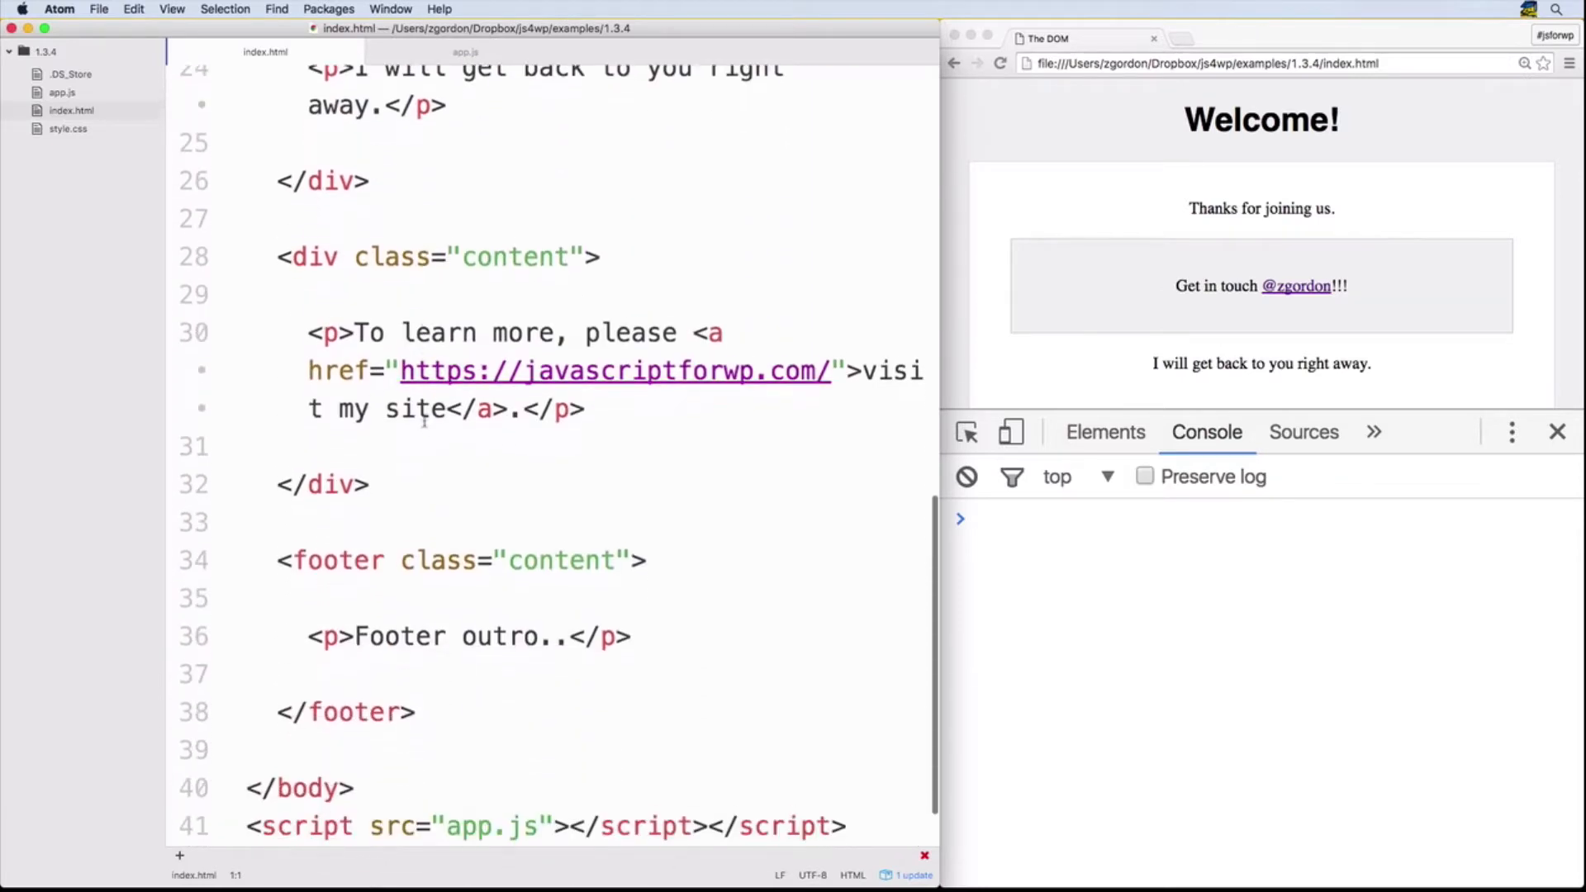
scroll("down", 3)
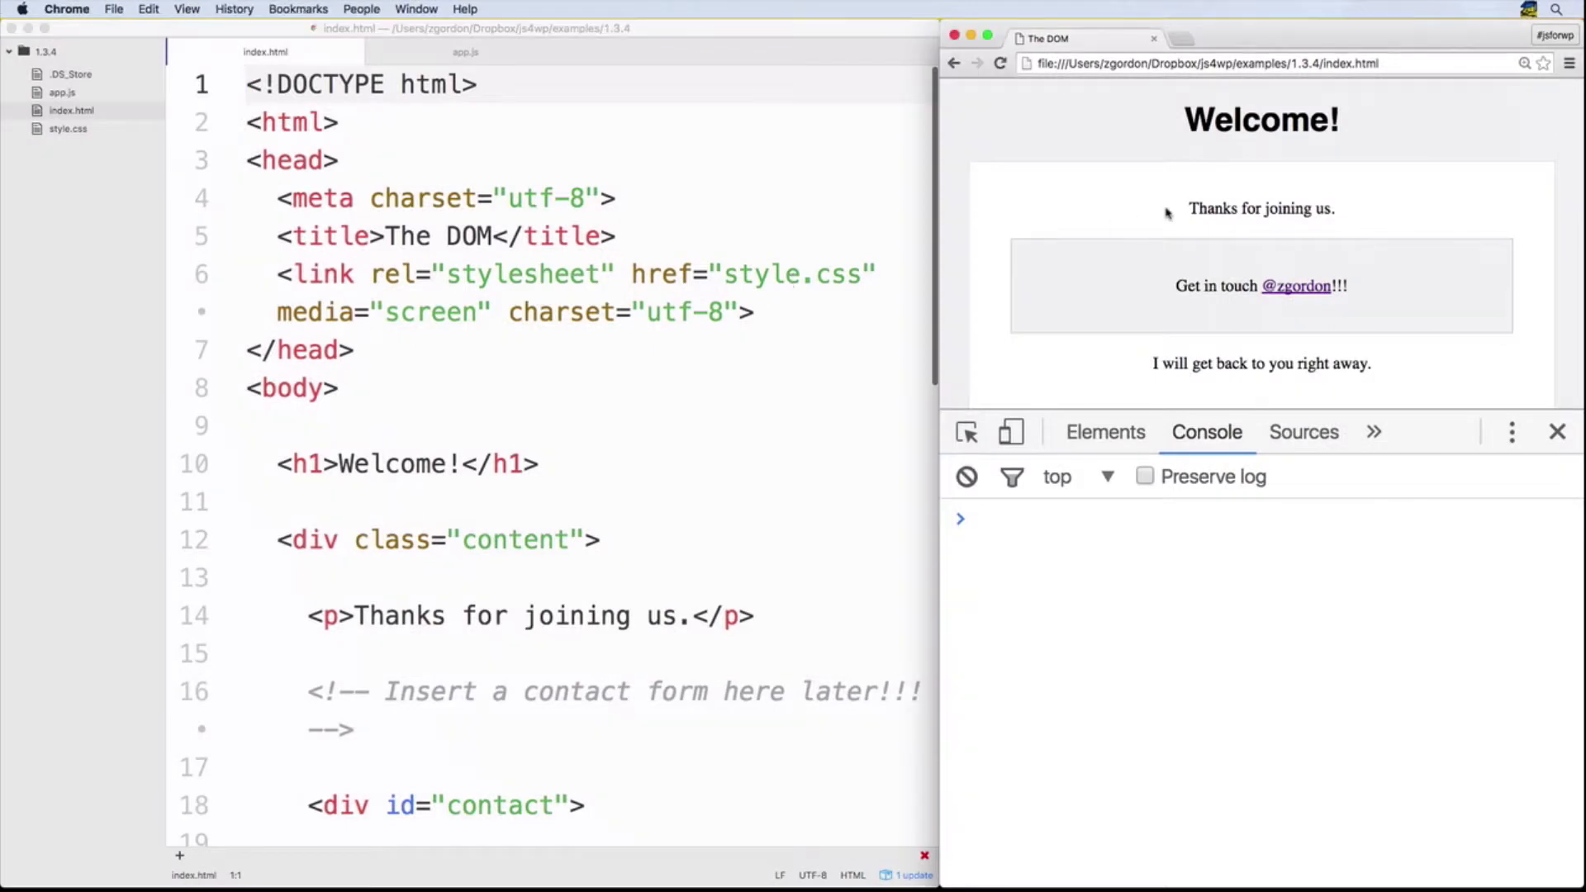
mouse_move(1171, 288)
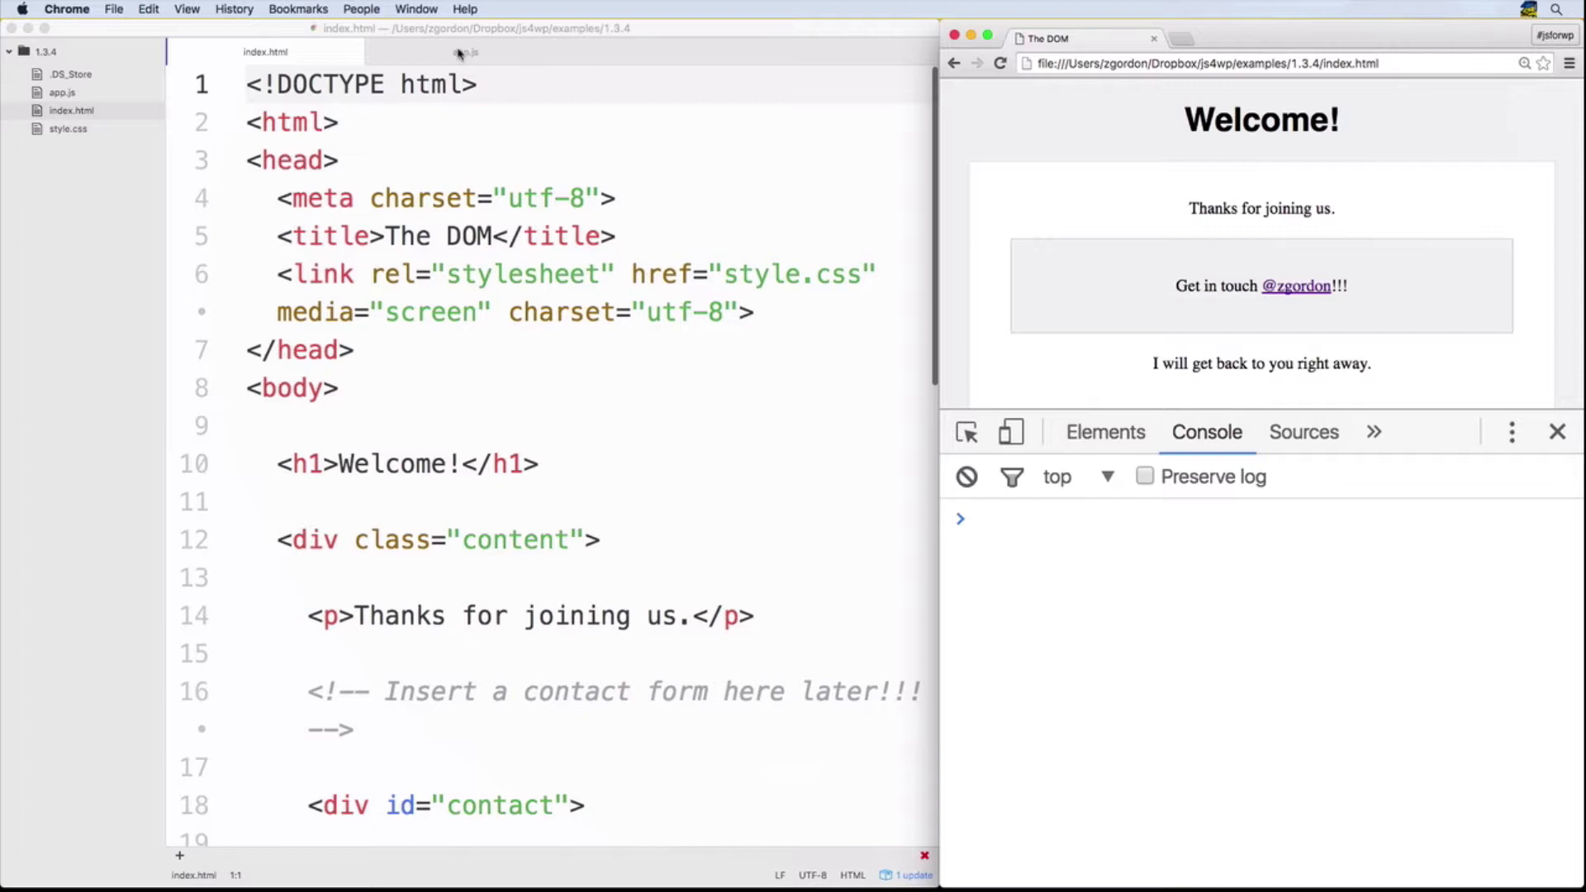
left_click(465, 52)
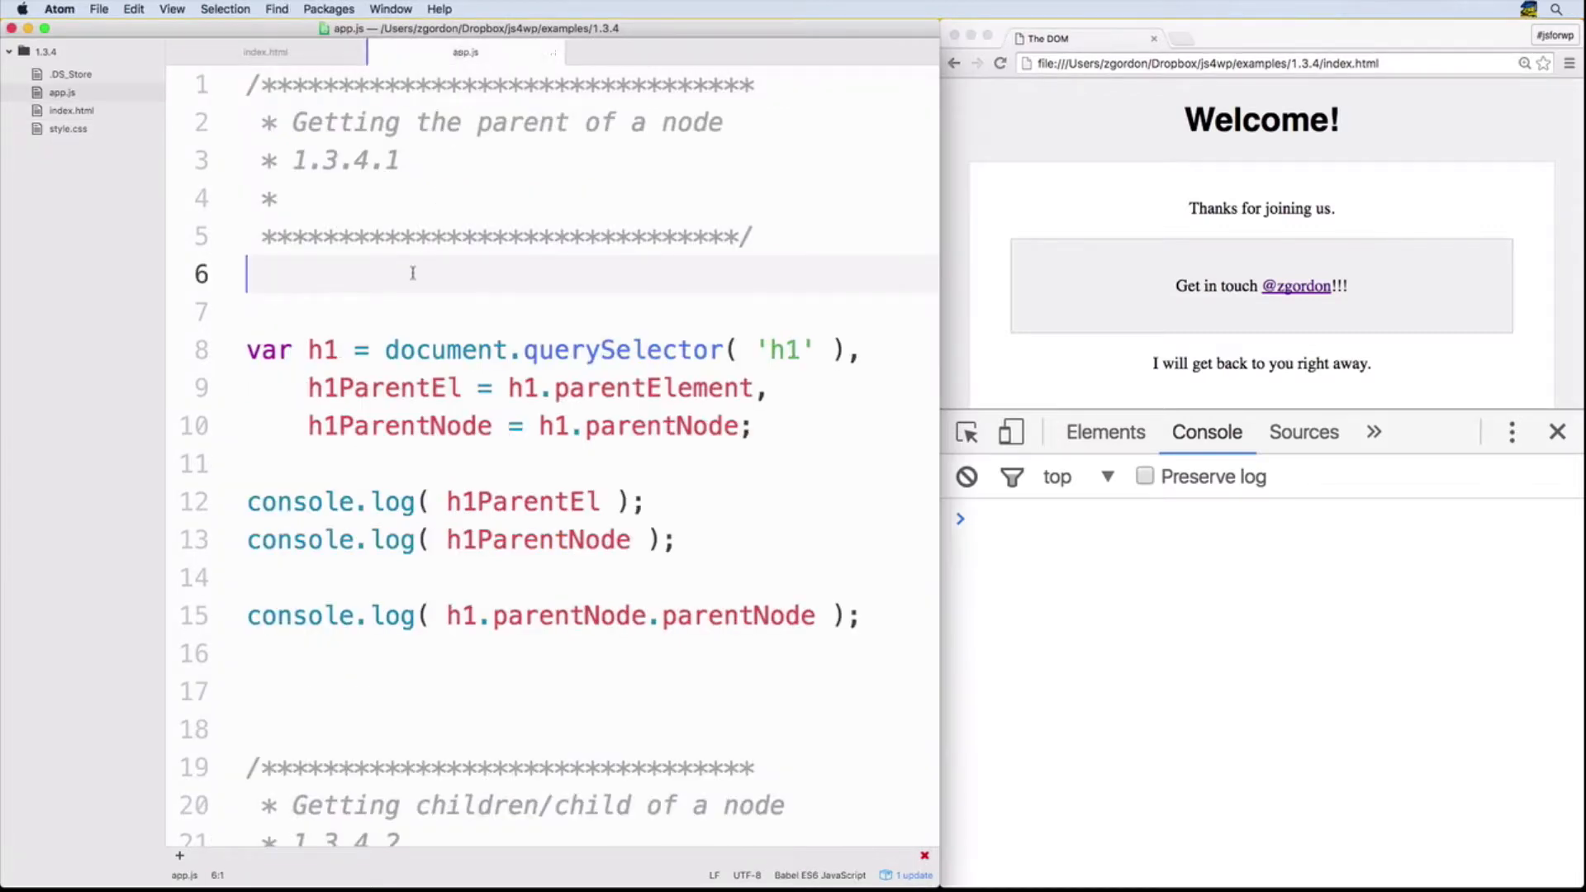
mouse_move(398, 308)
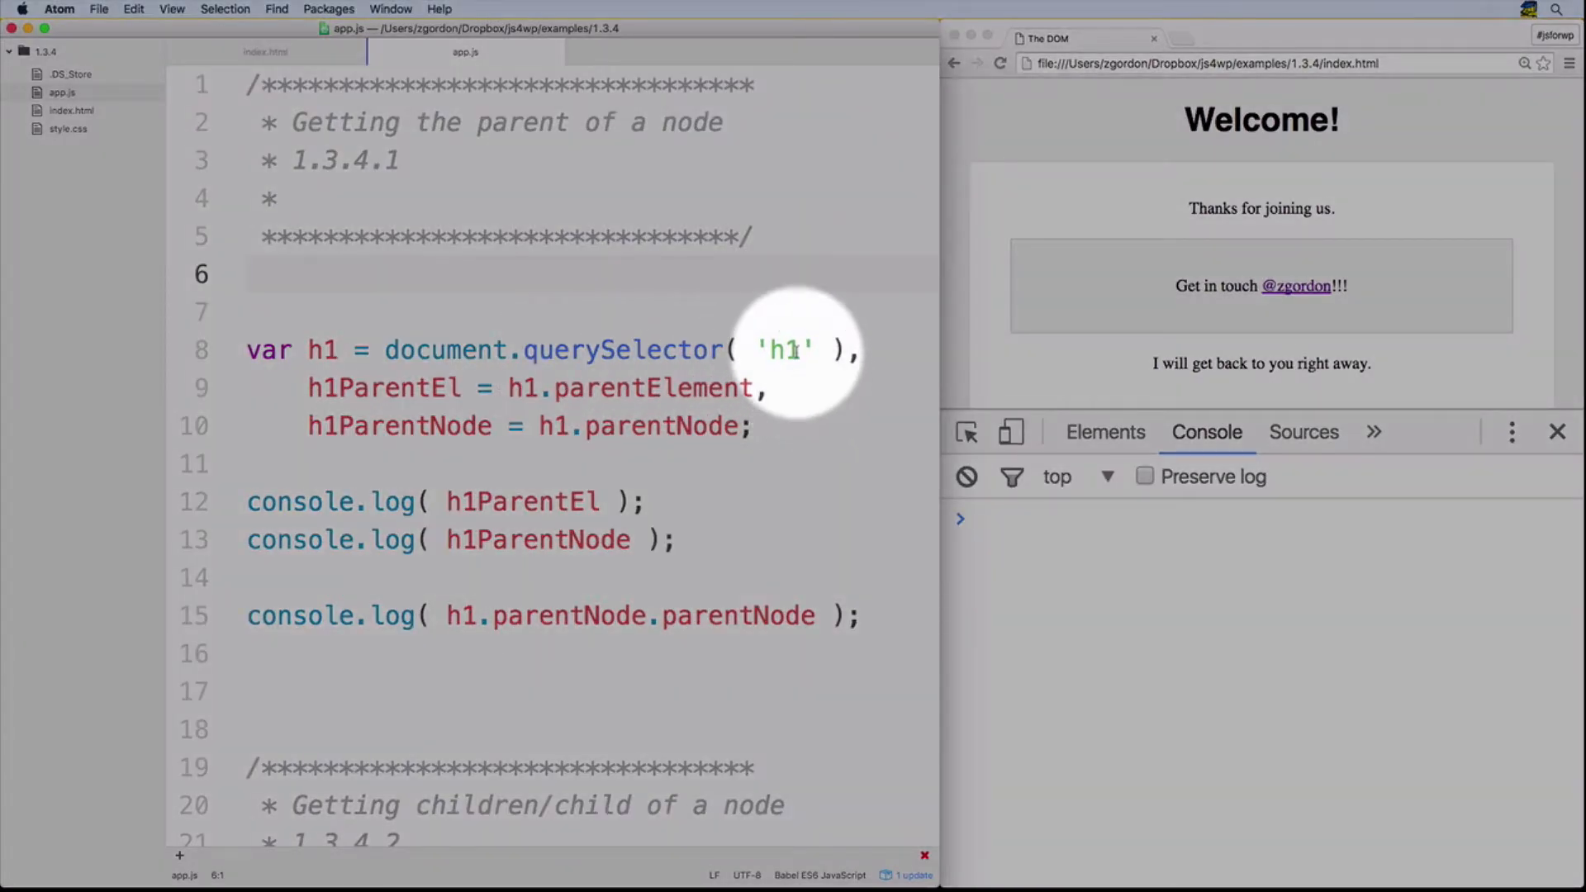
left_click(266, 52)
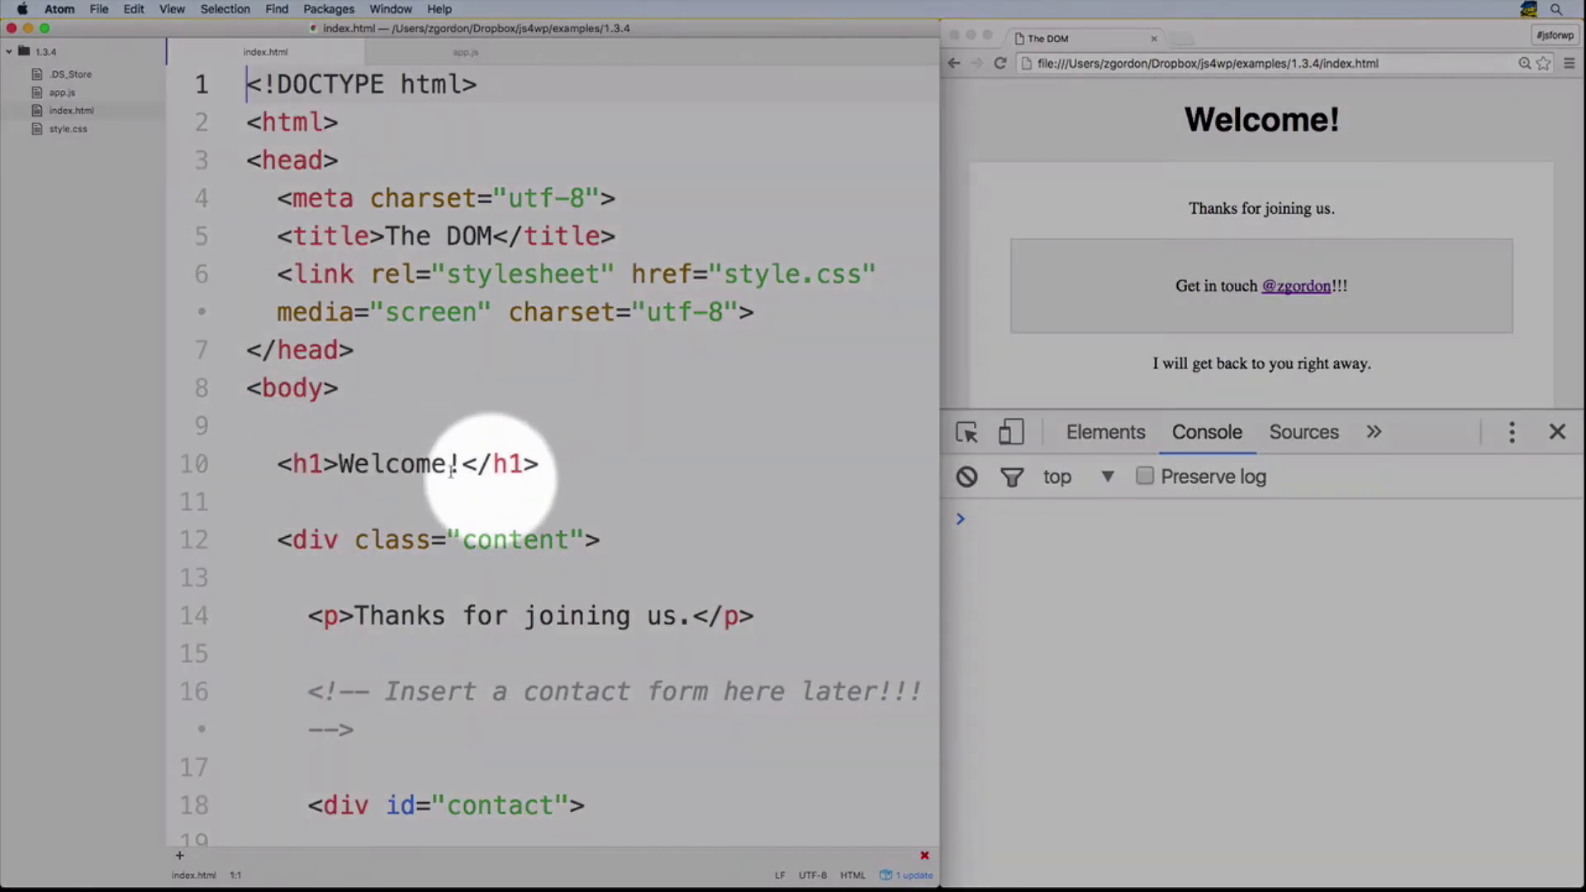
left_click(466, 51)
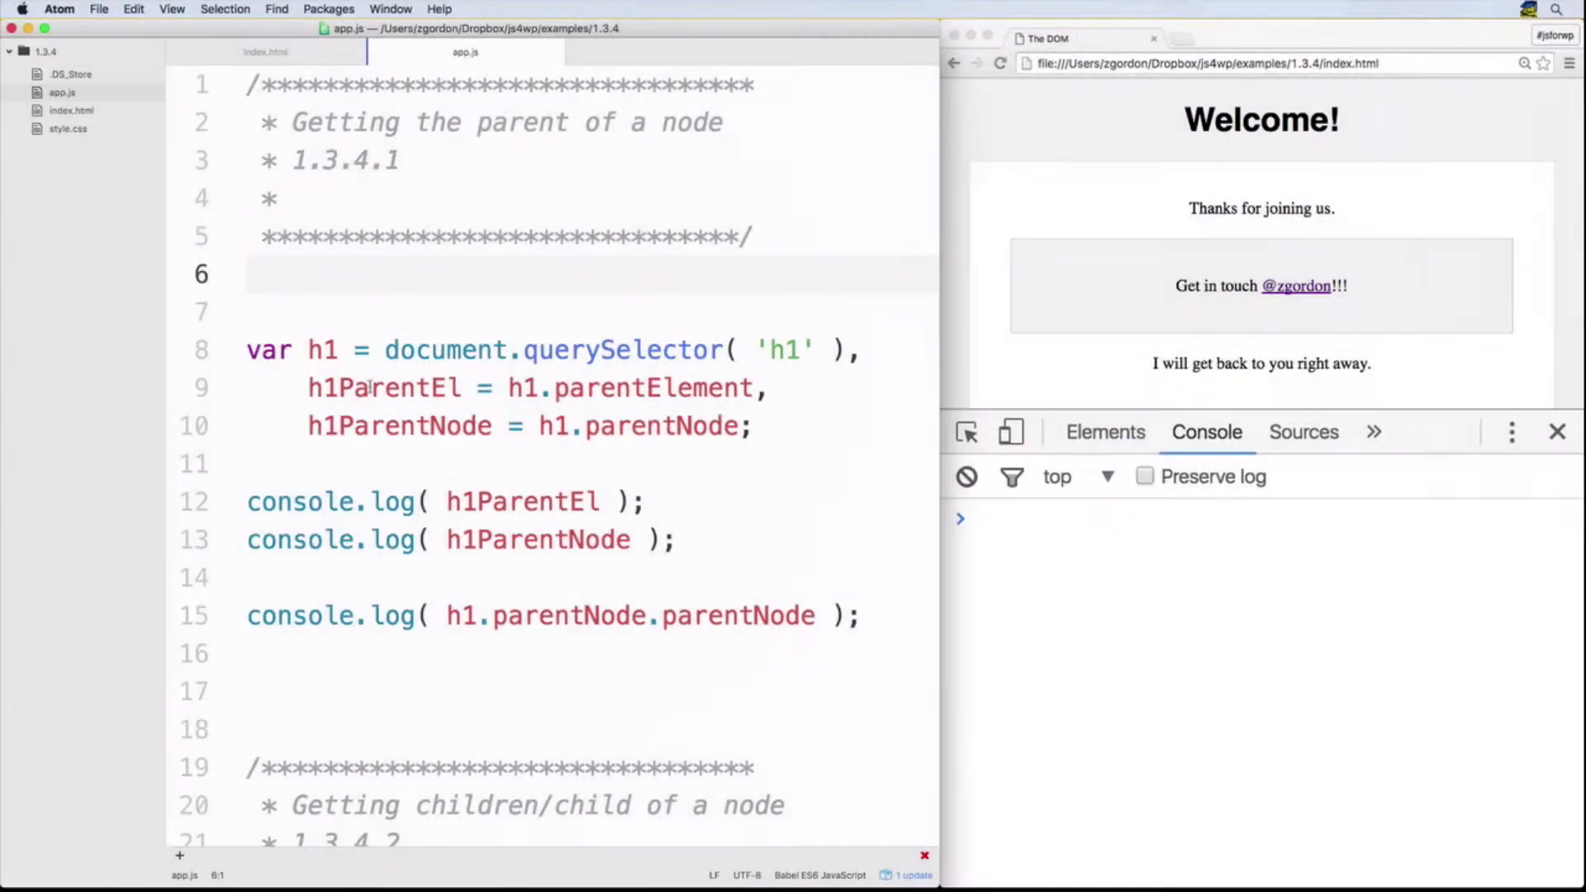
- Comment out the h1.parentNode.parentNode log on line 15 with //
left_click(253, 274)
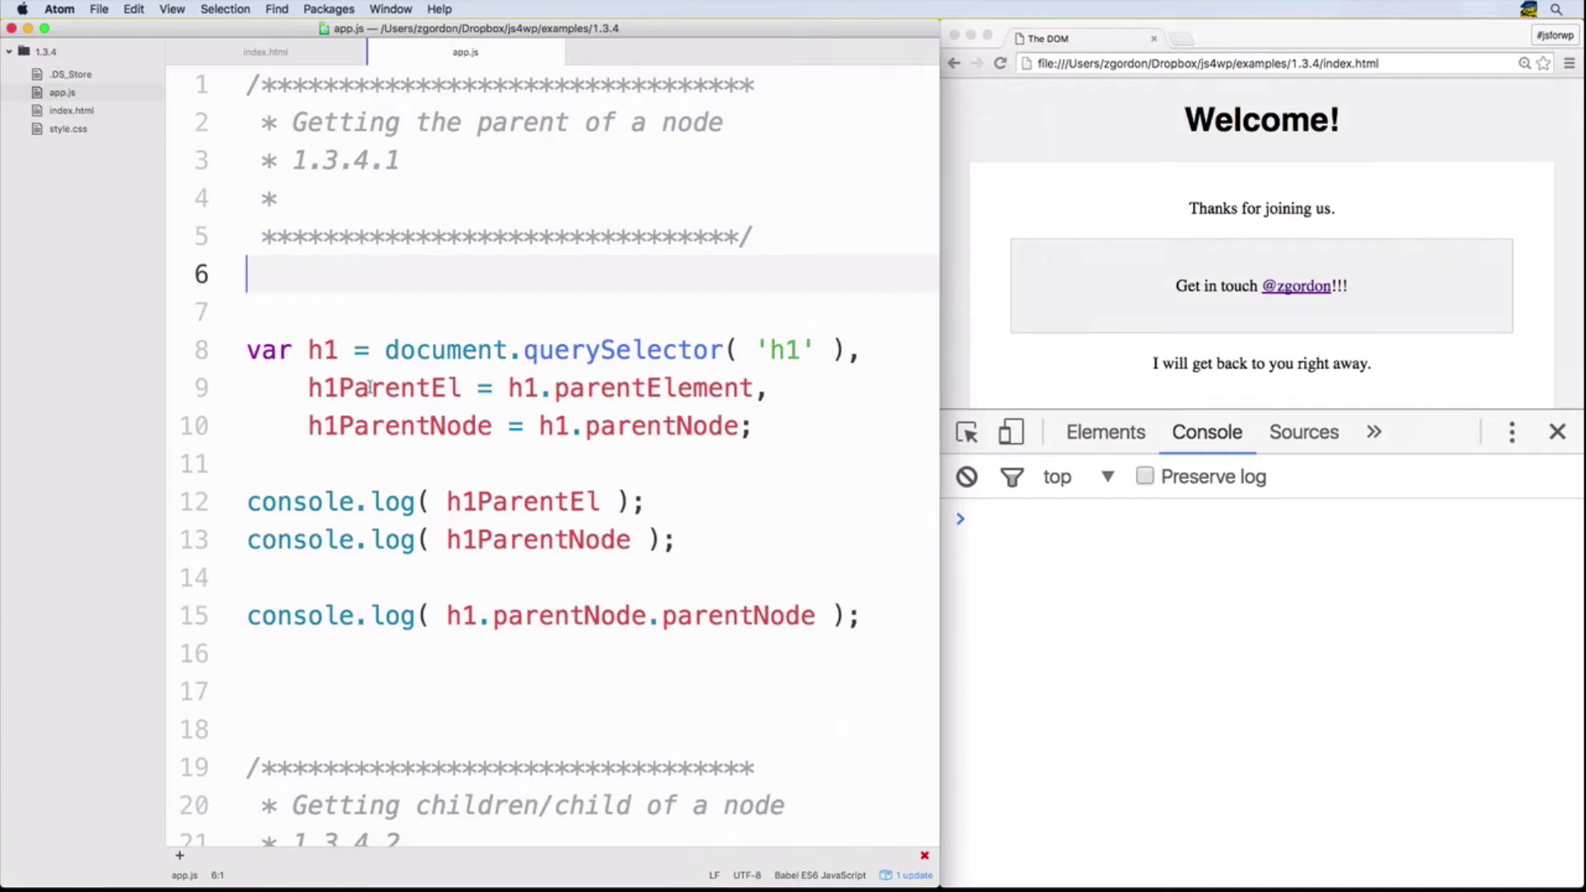
left_click(354, 614)
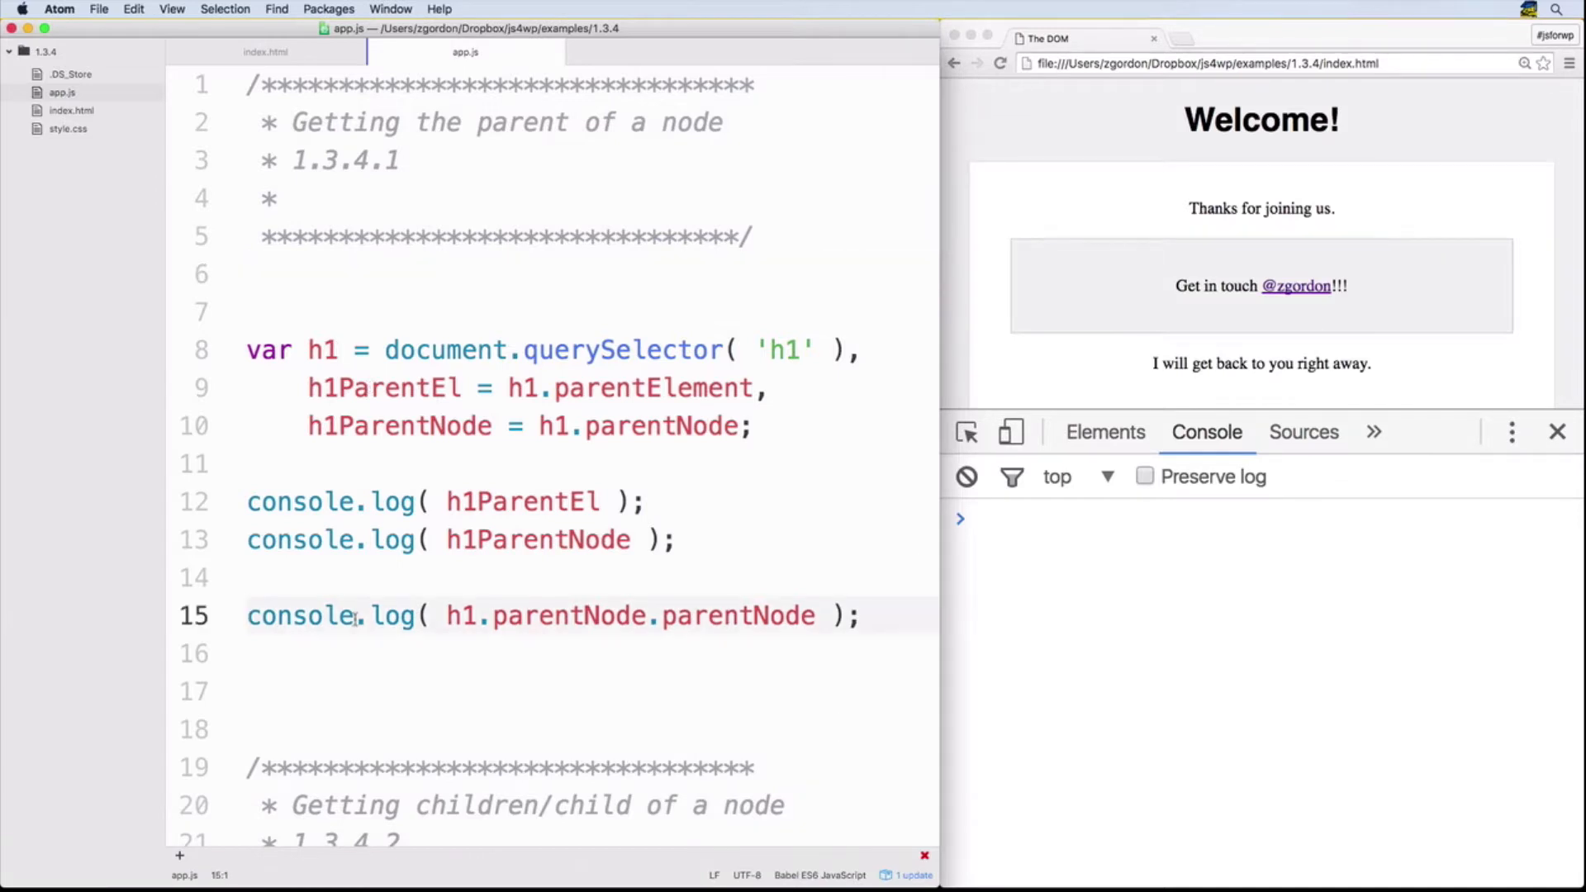
type("//")
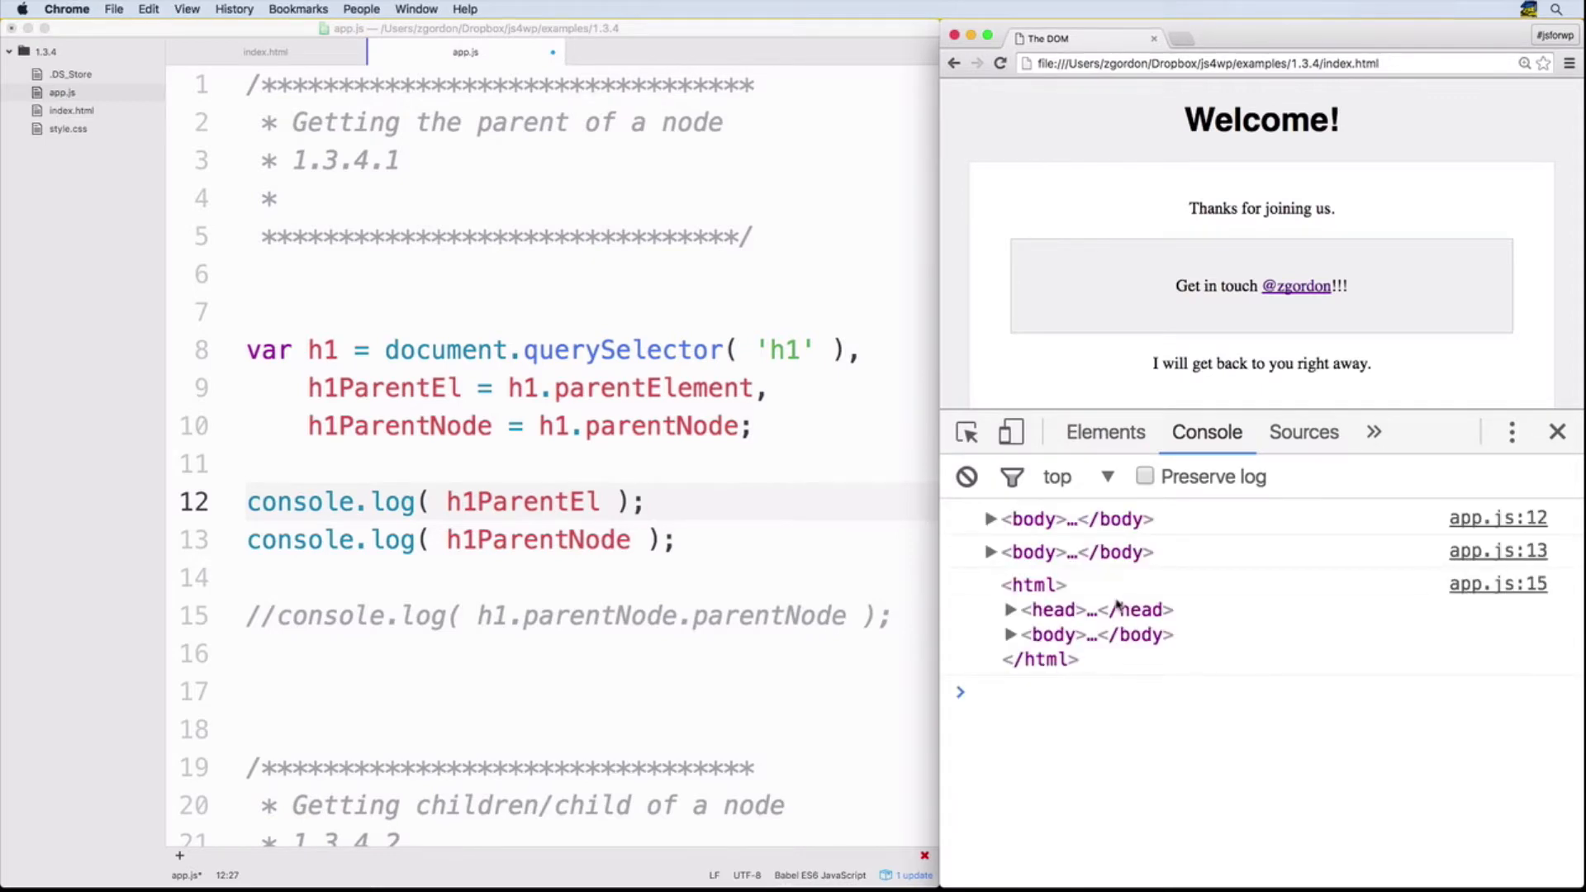
- Reload Chrome to see the two body parent logs, then review index.html and app.js
left_click(991, 551)
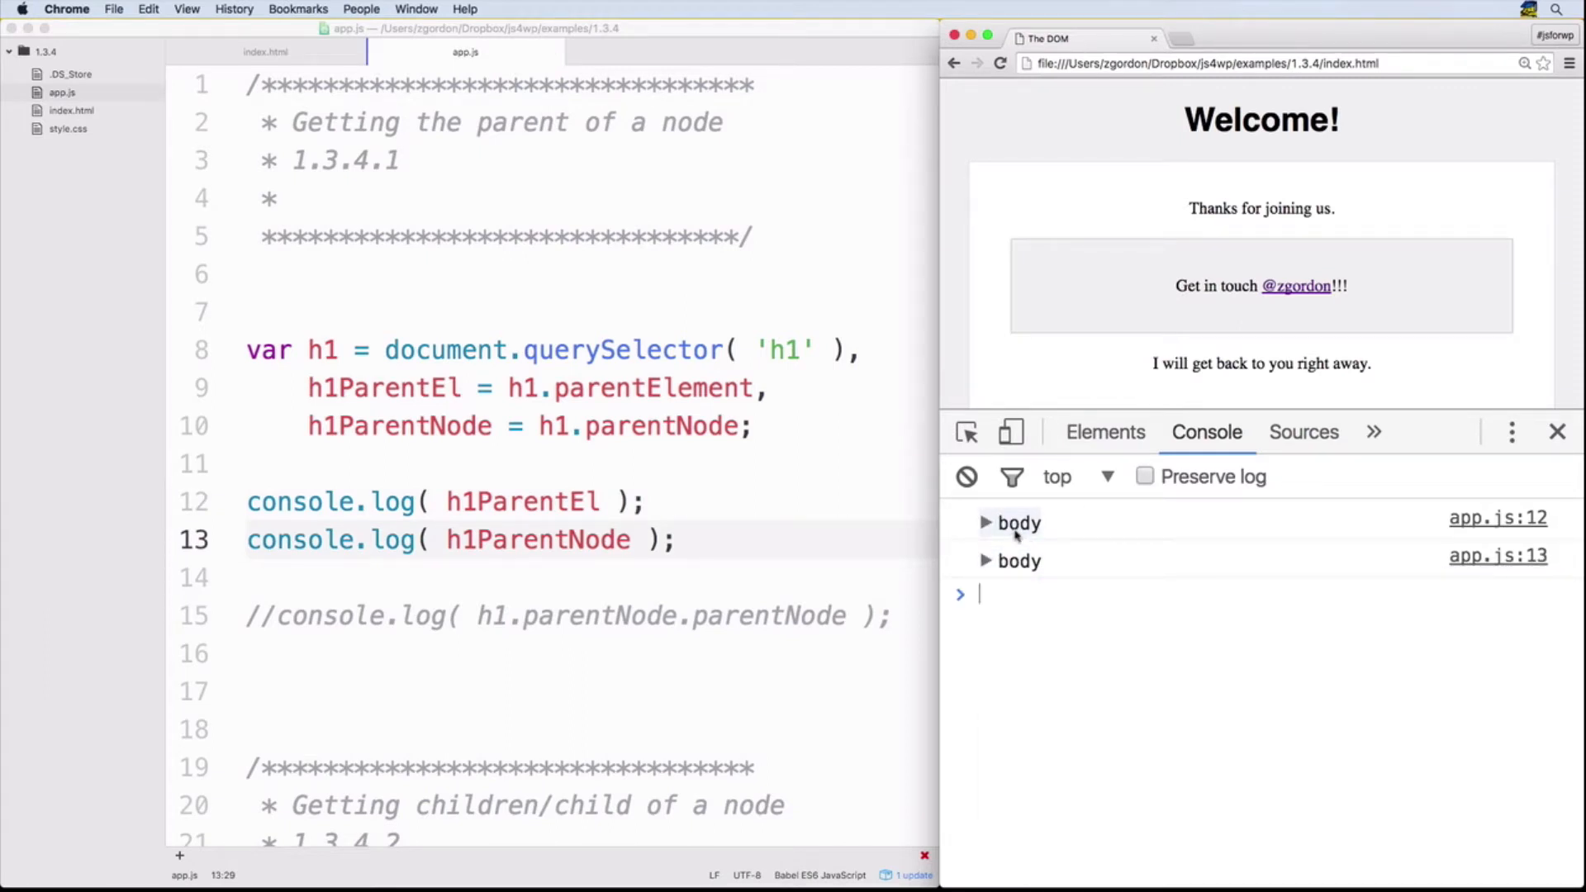
left_click(266, 52)
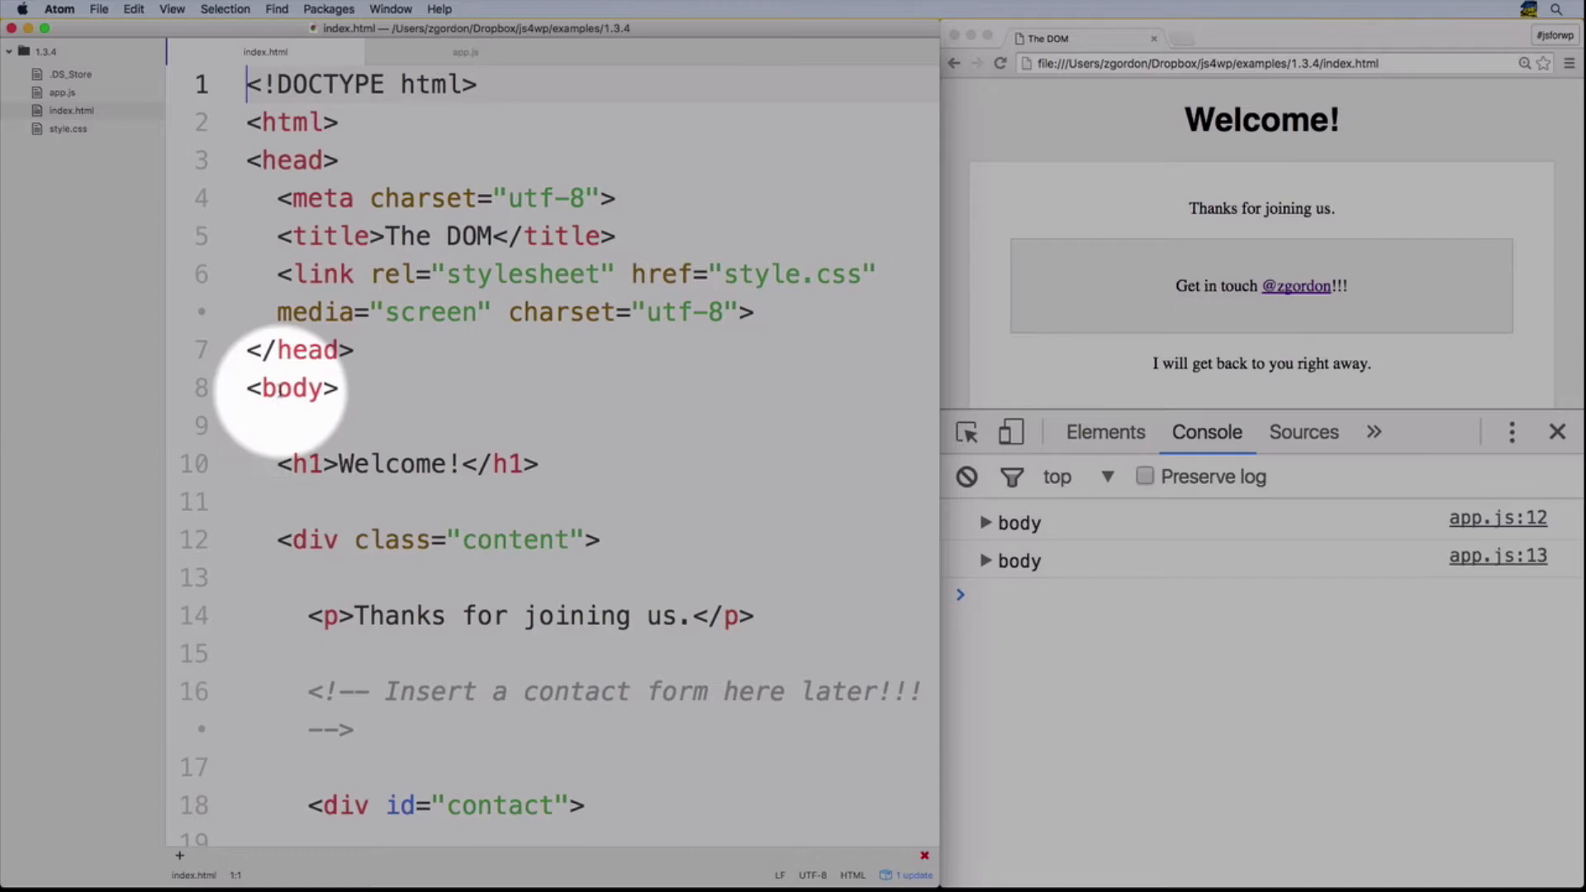
left_click(464, 51)
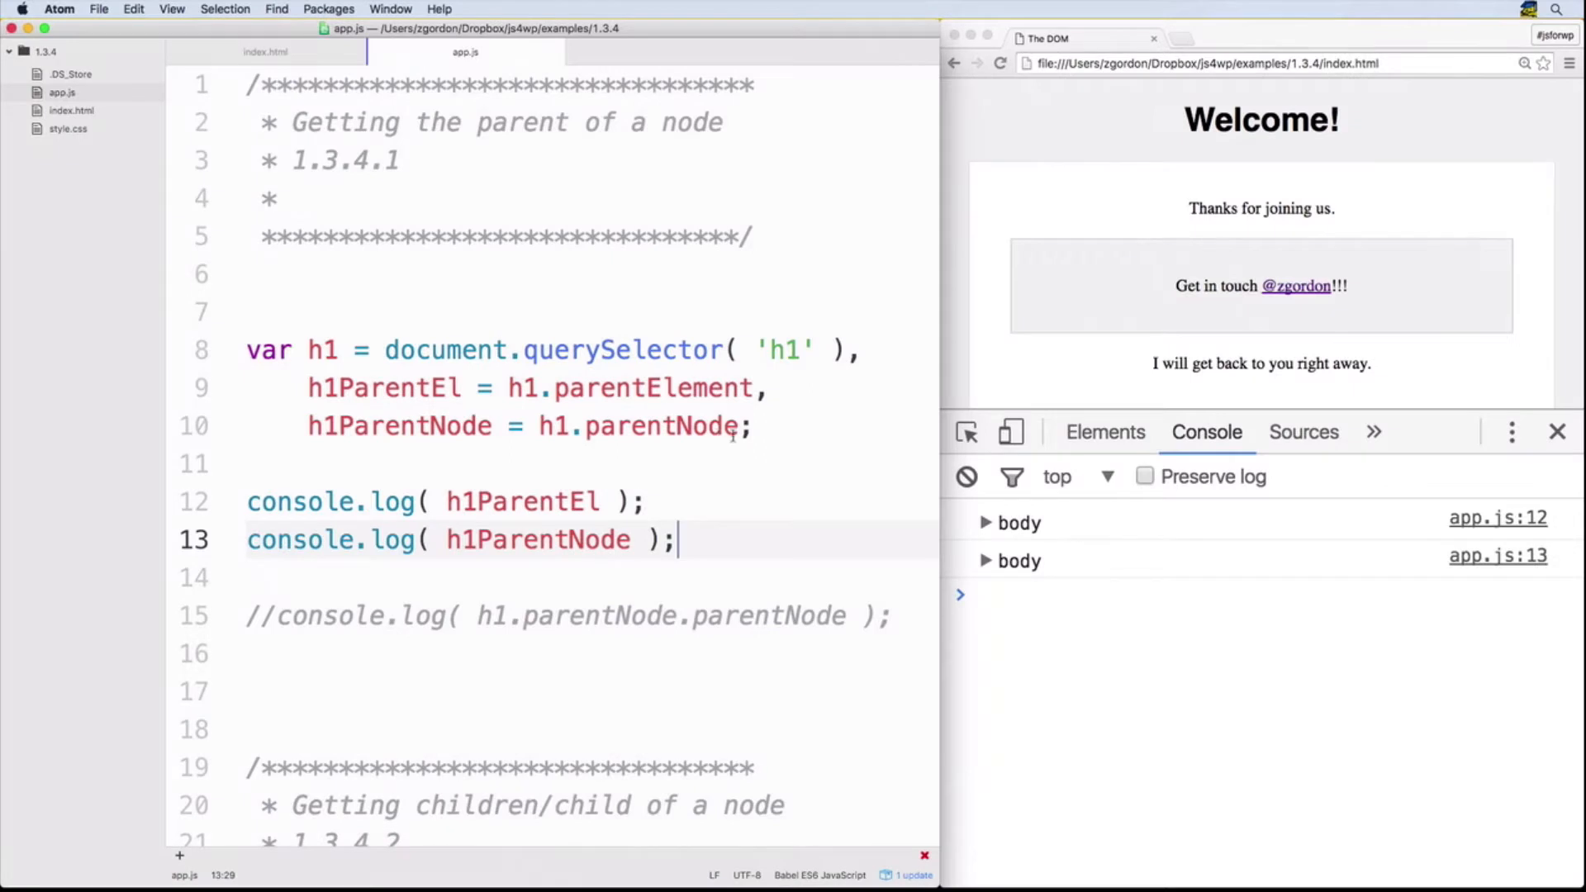
left_click(753, 424)
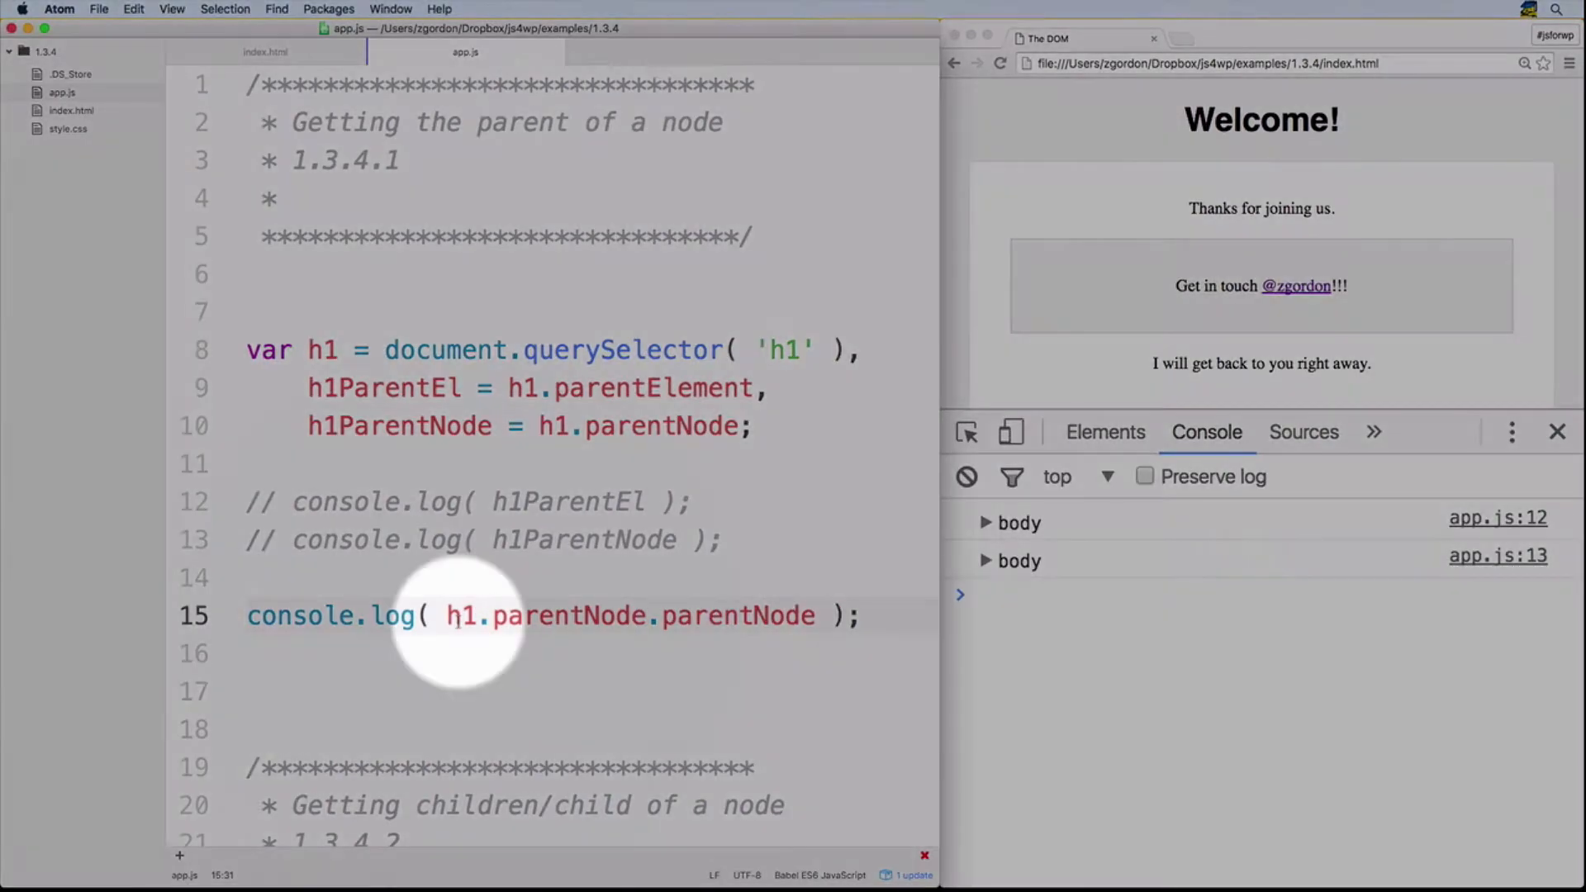
- Reload Chrome and inspect the logged html element in the console
left_click(713, 614)
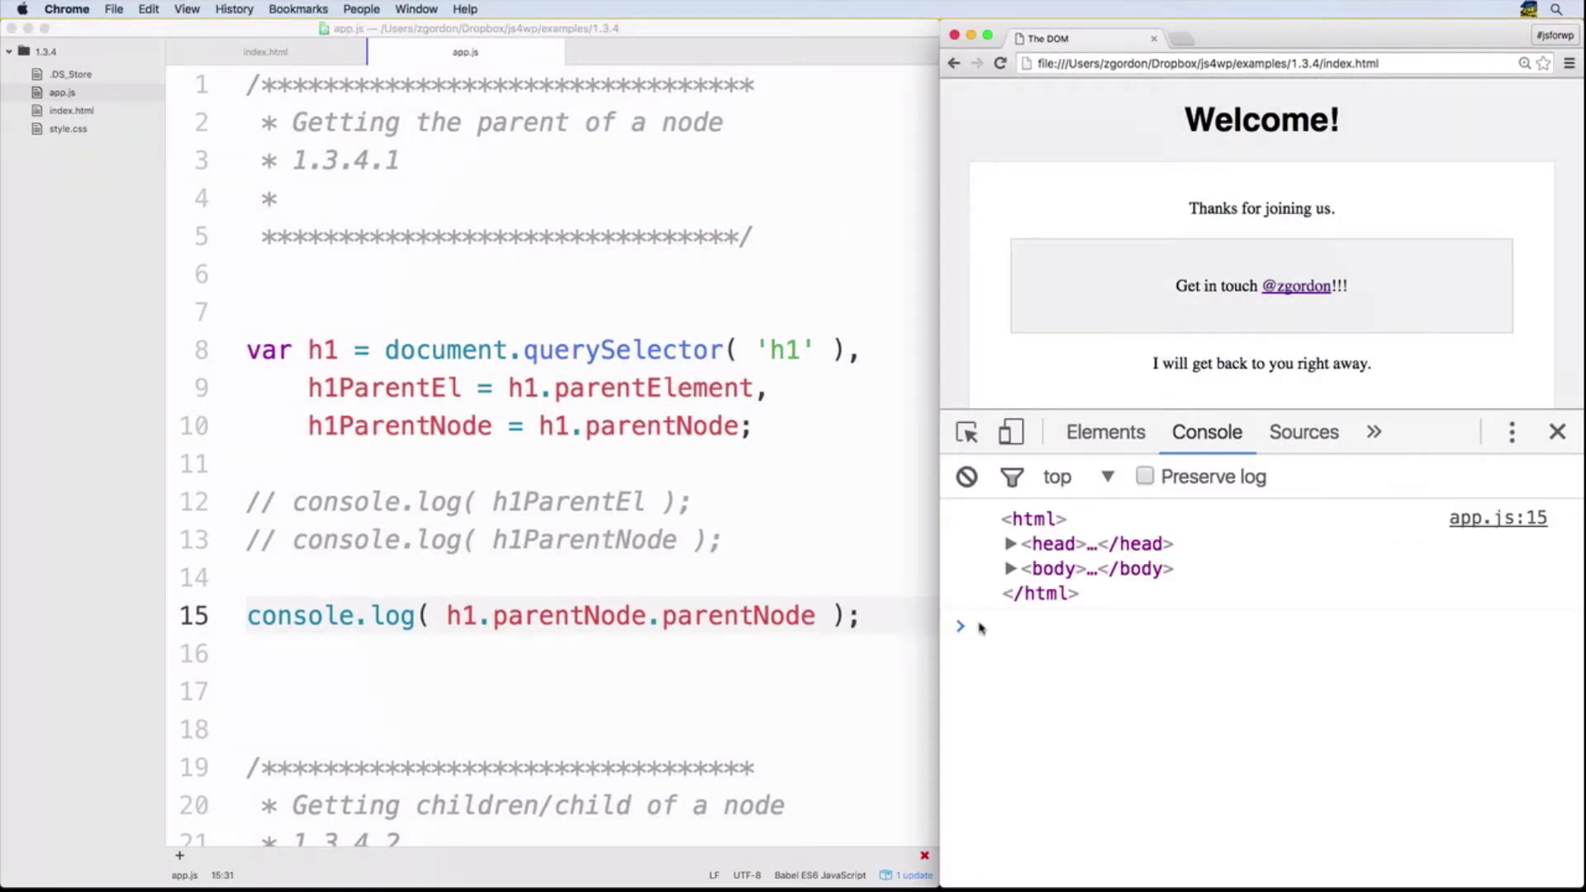
mouse_move(1030, 519)
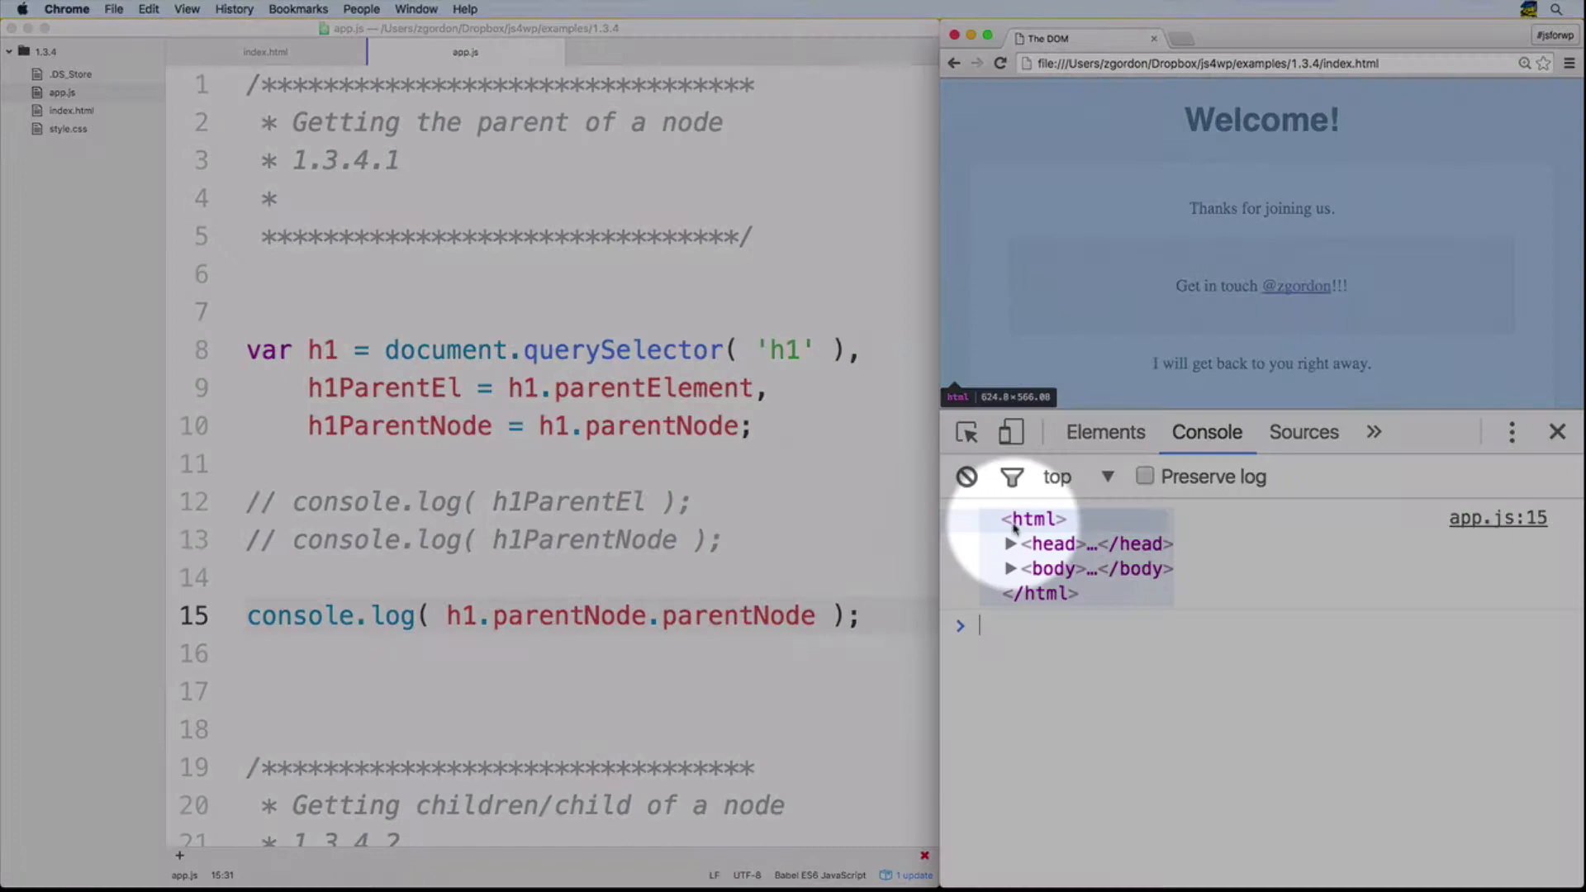
left_click(1010, 544)
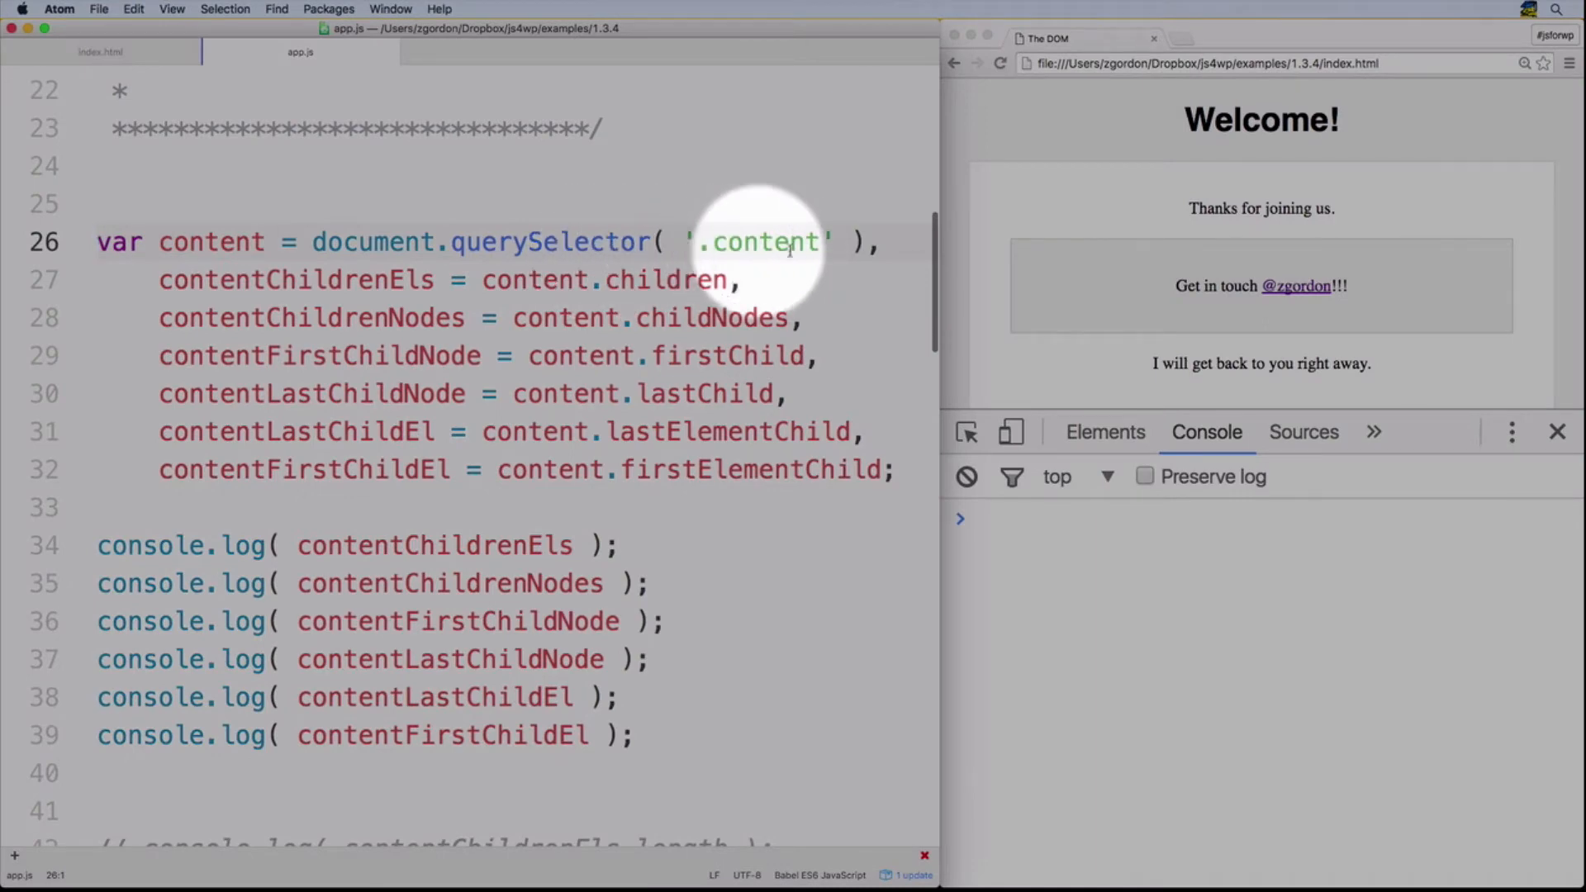
- Rerun the children examples and expand the lastElementChild and firstElementChild paragraphs
left_click(99, 51)
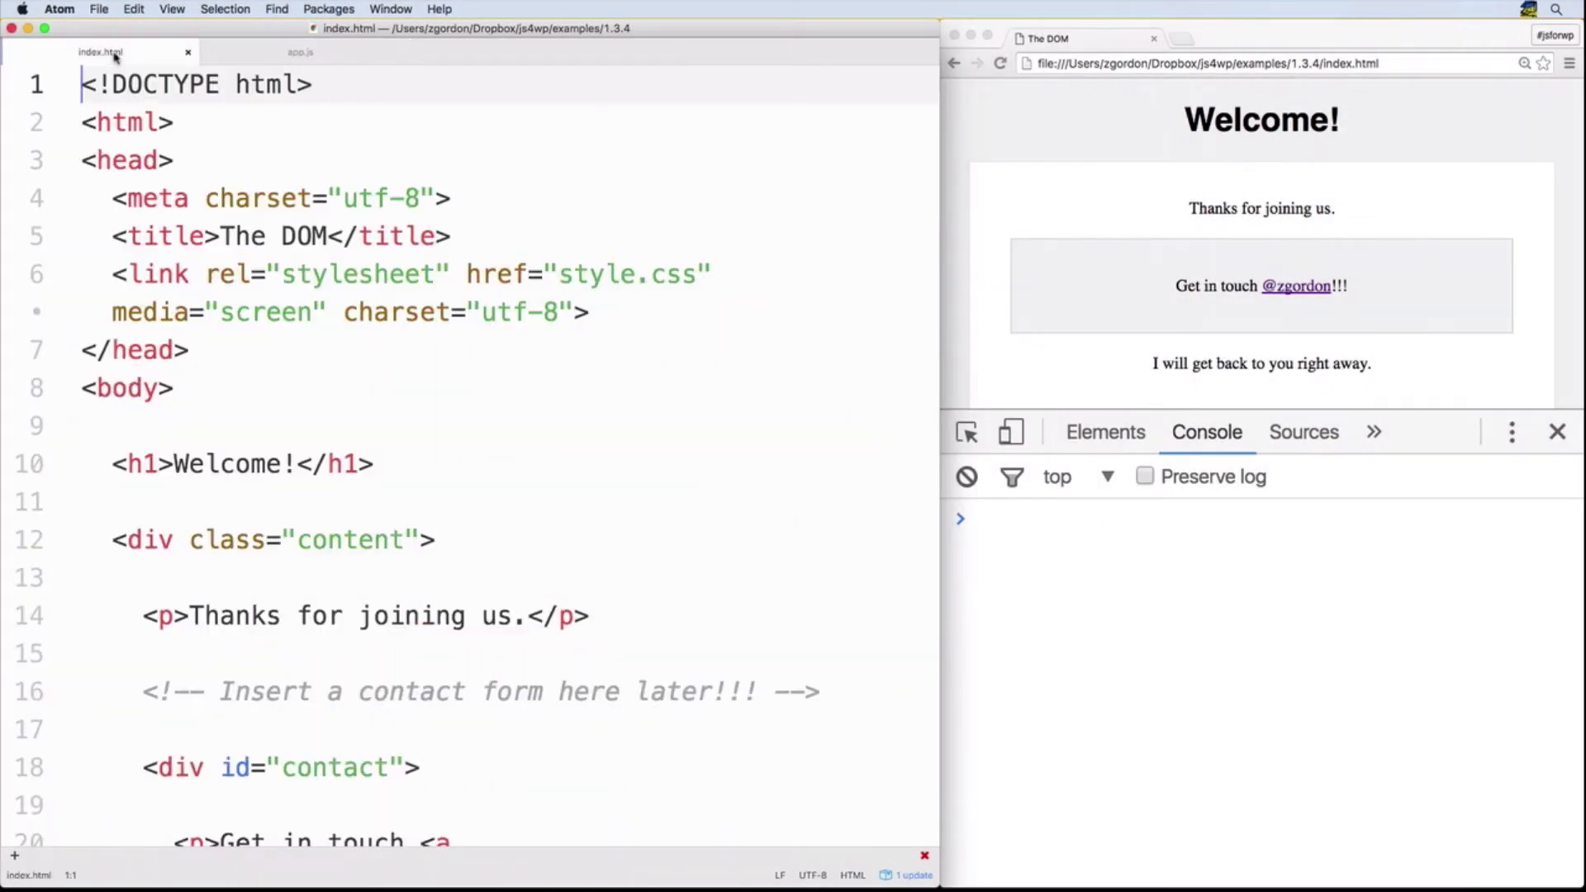
scroll("down", 3)
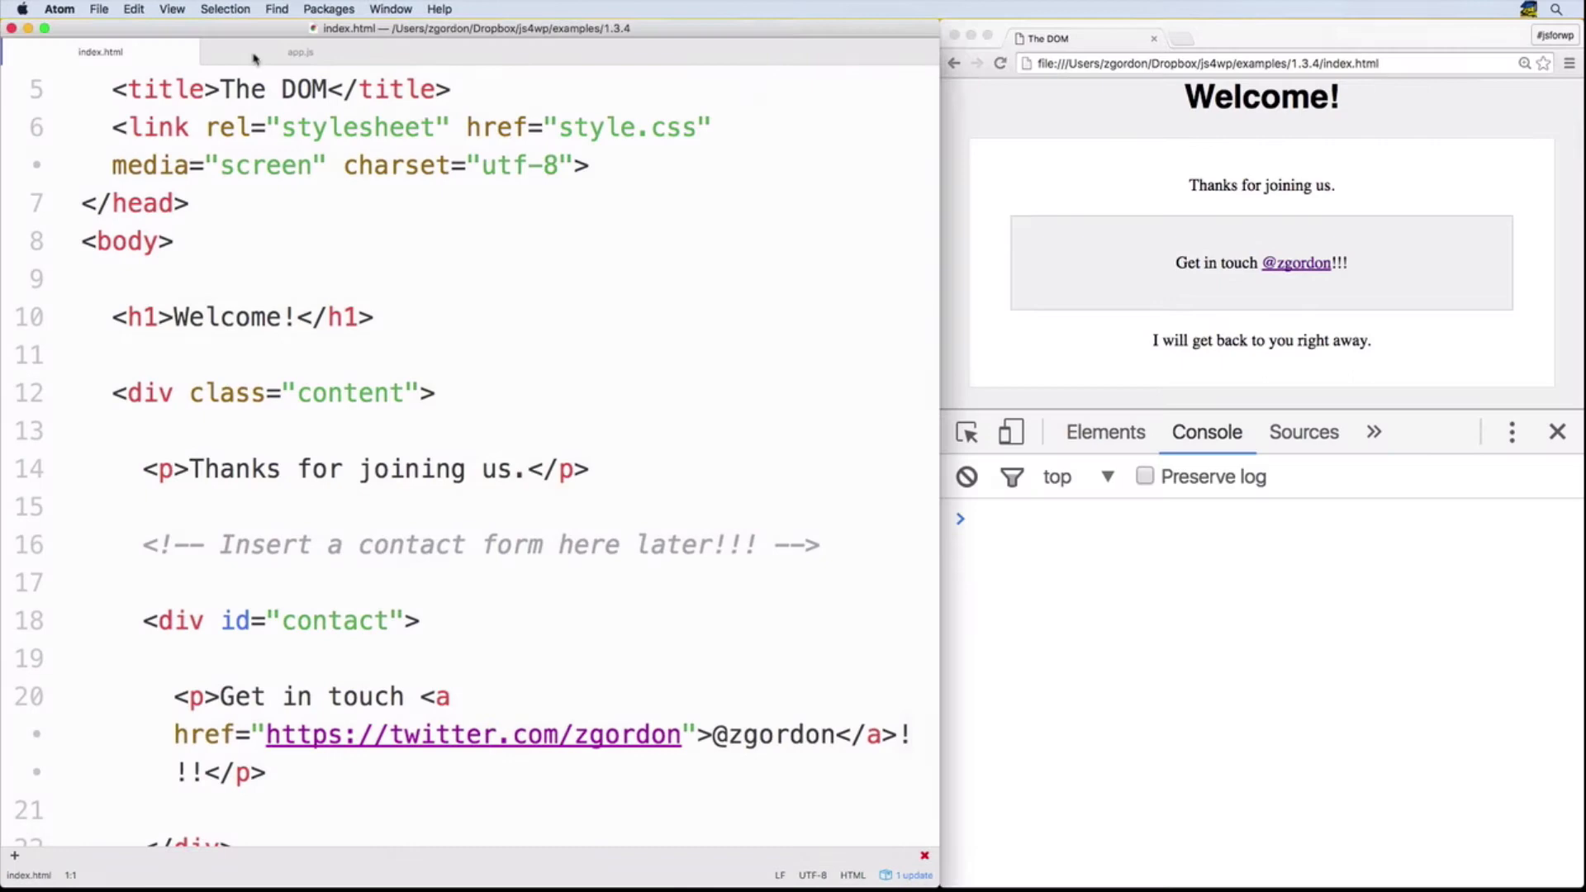
left_click(300, 51)
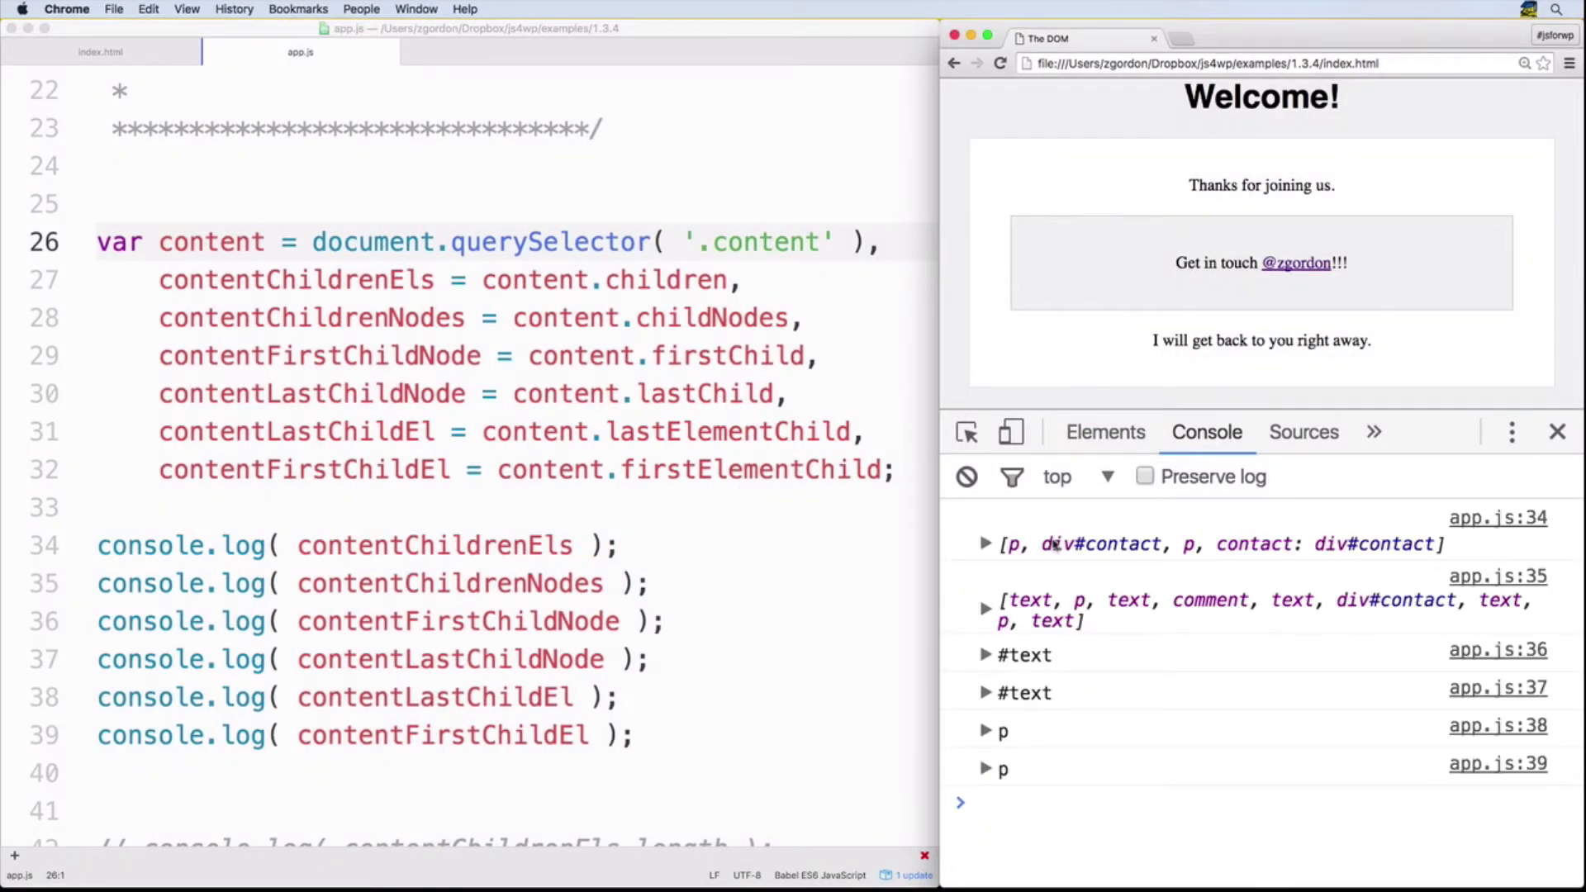
mouse_move(683, 508)
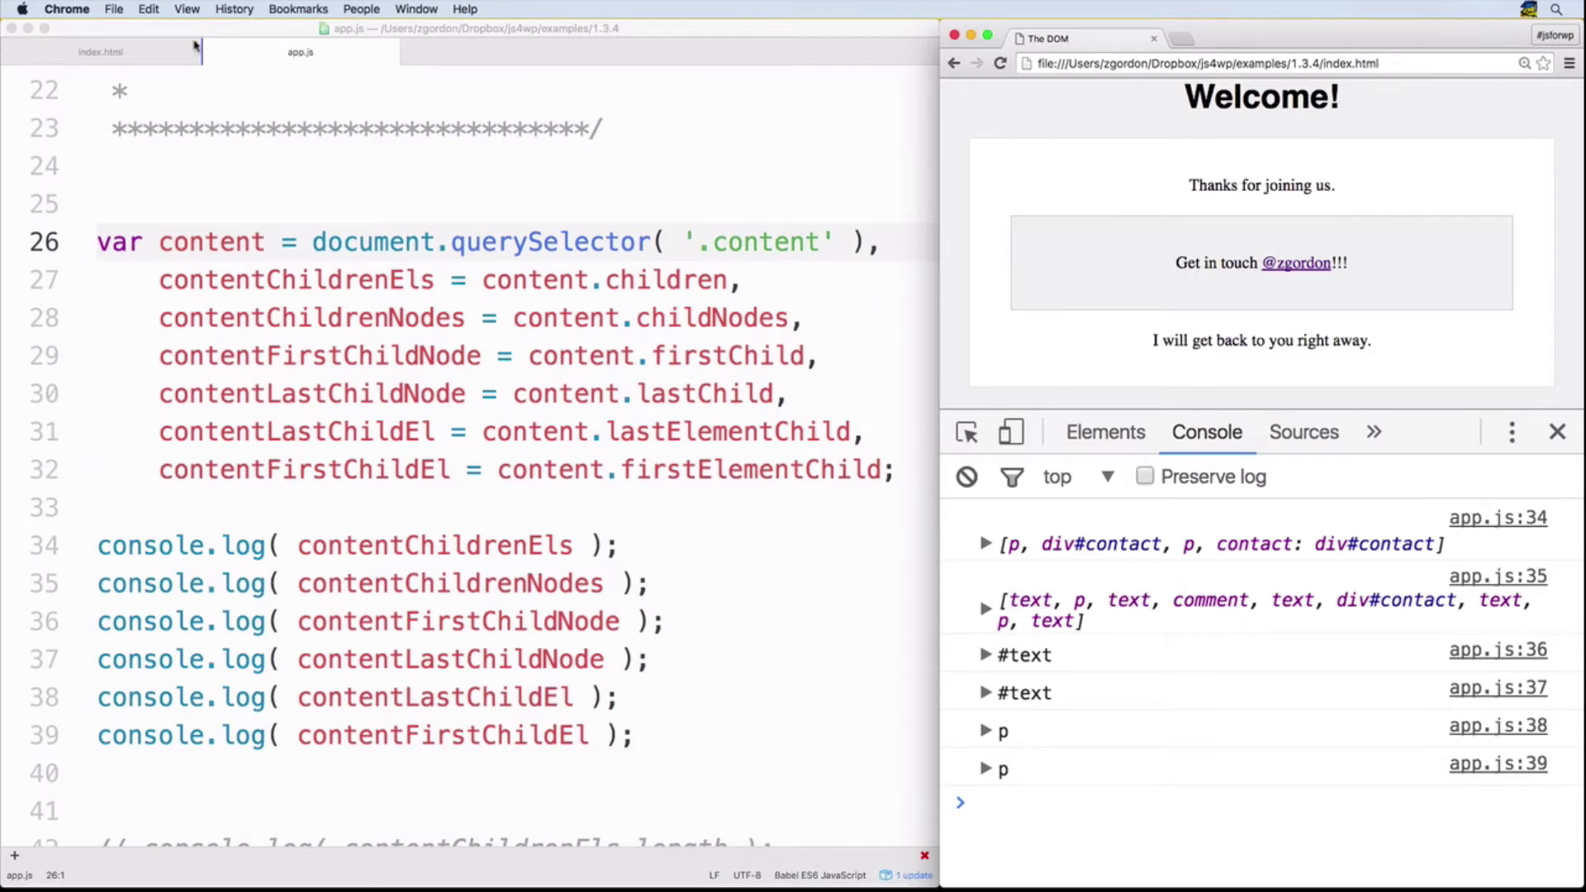
left_click(100, 51)
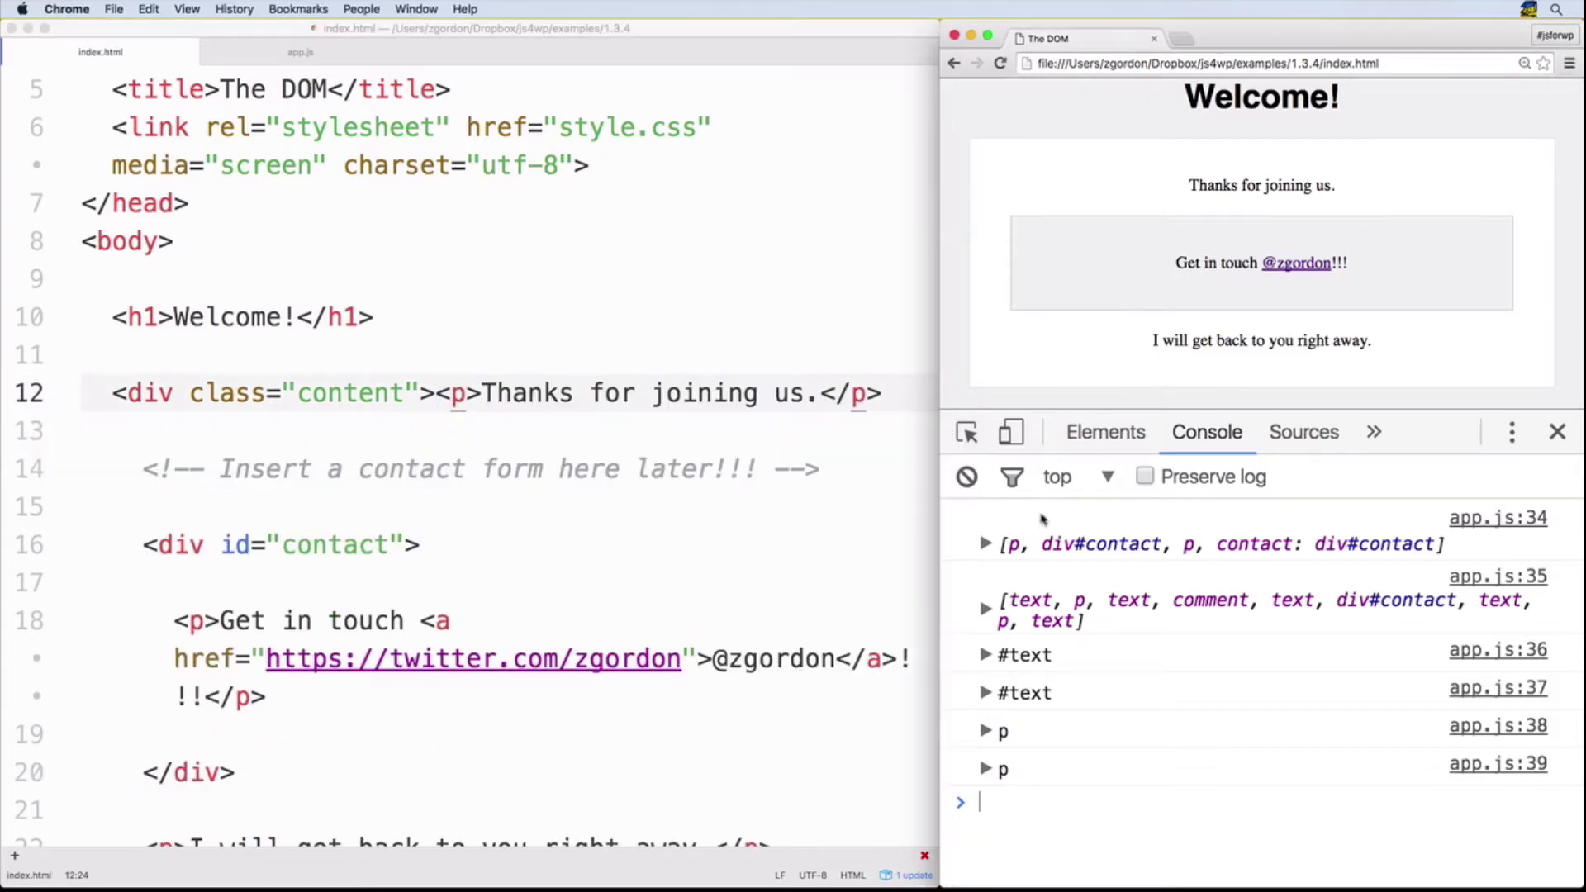
left_click(983, 608)
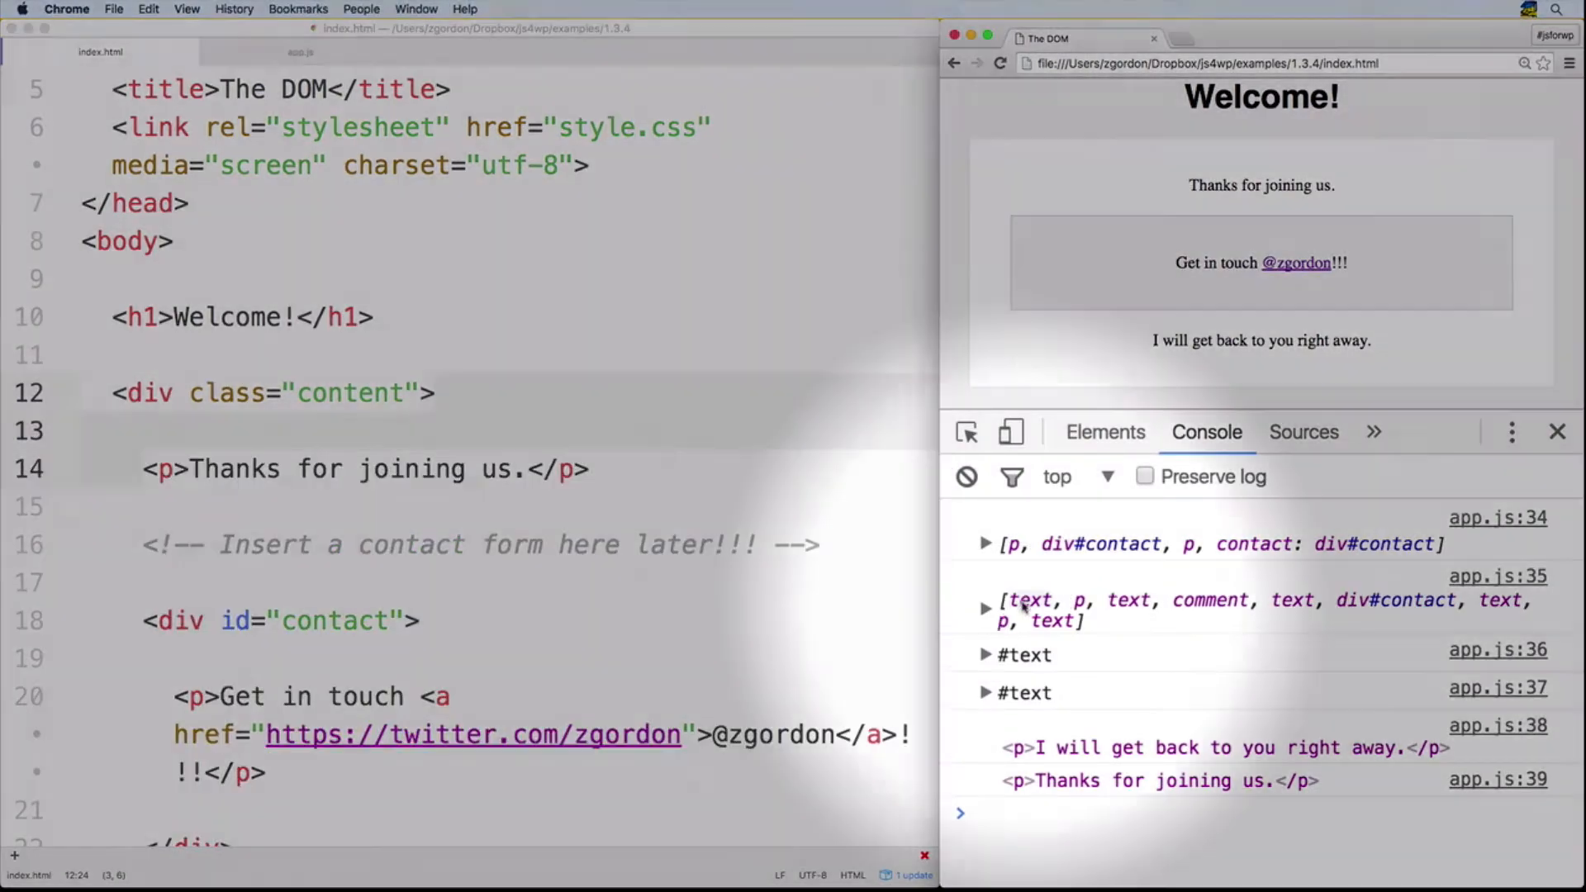
left_click(302, 51)
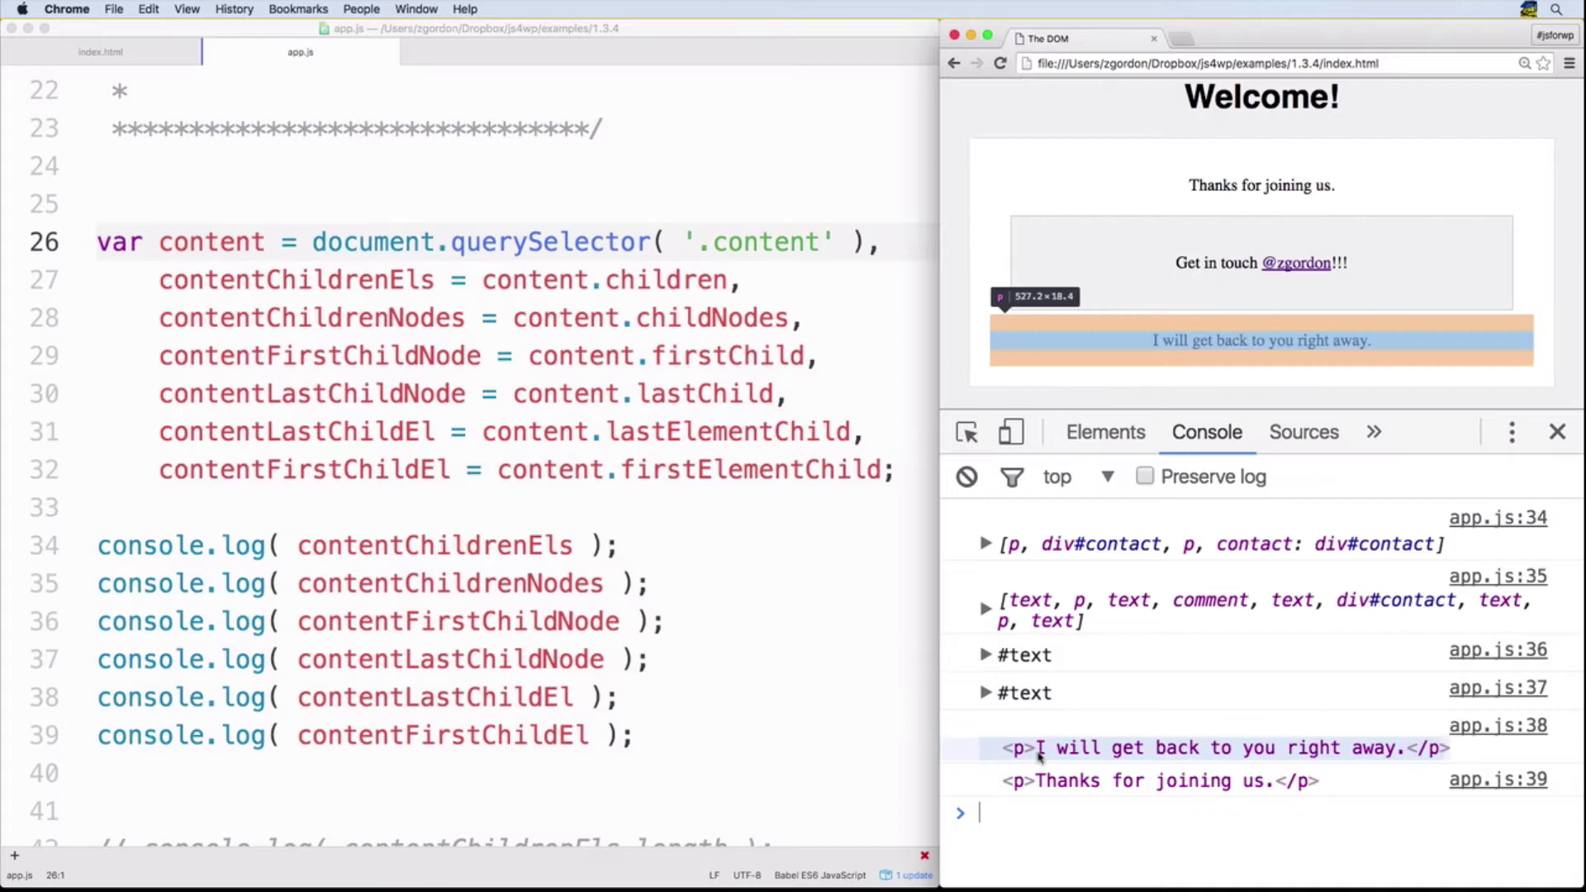
mouse_move(1052, 780)
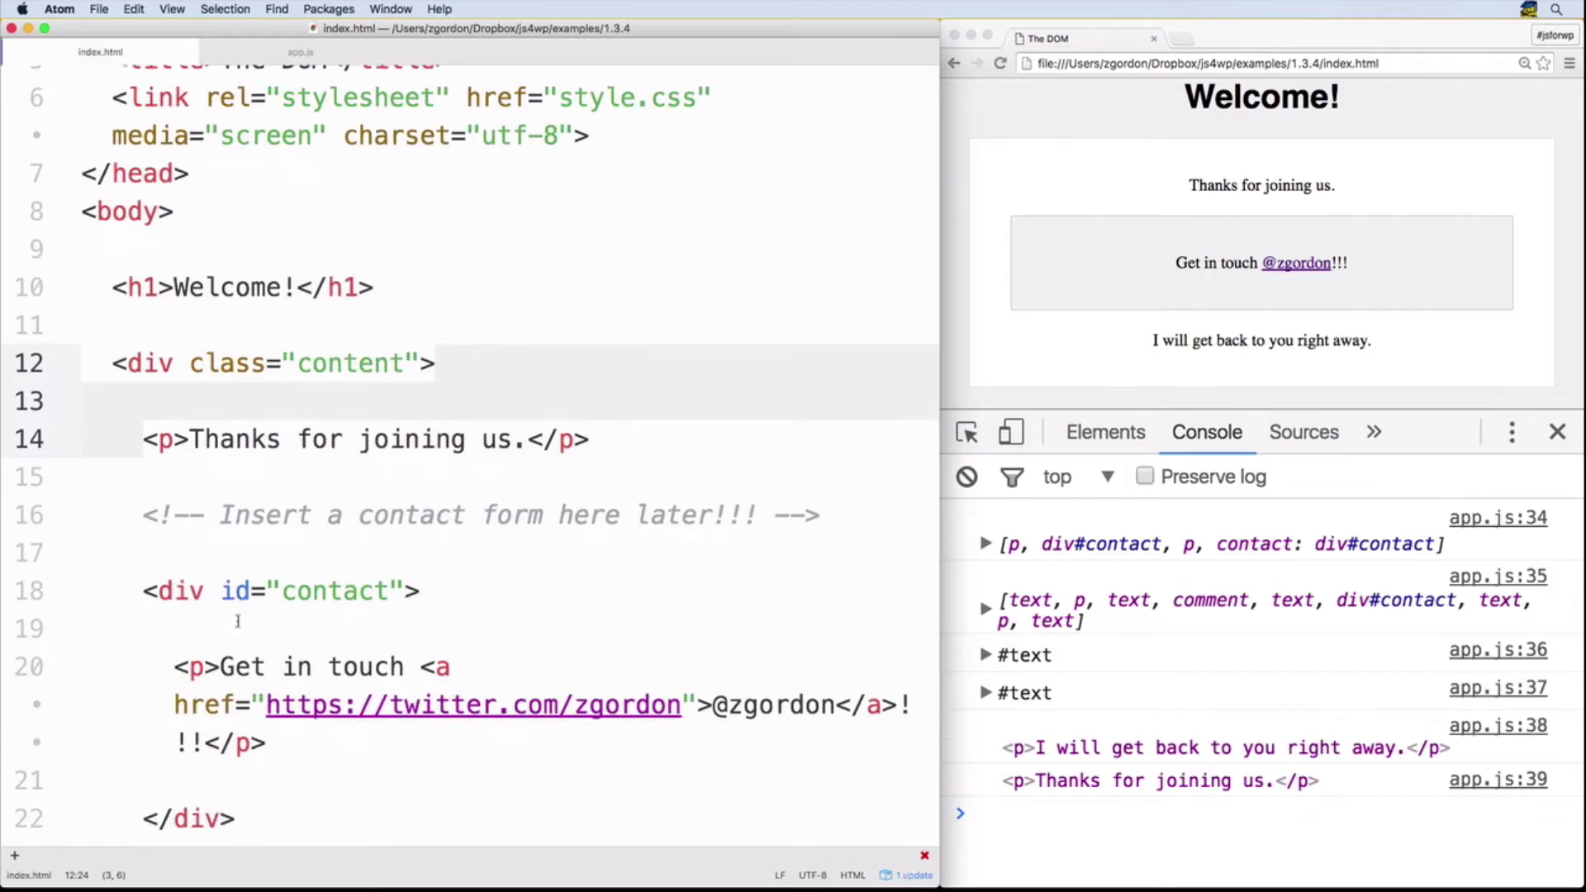
- Restore the content div's line breaks in index.html, comparing against app.js output
scroll("down", 3)
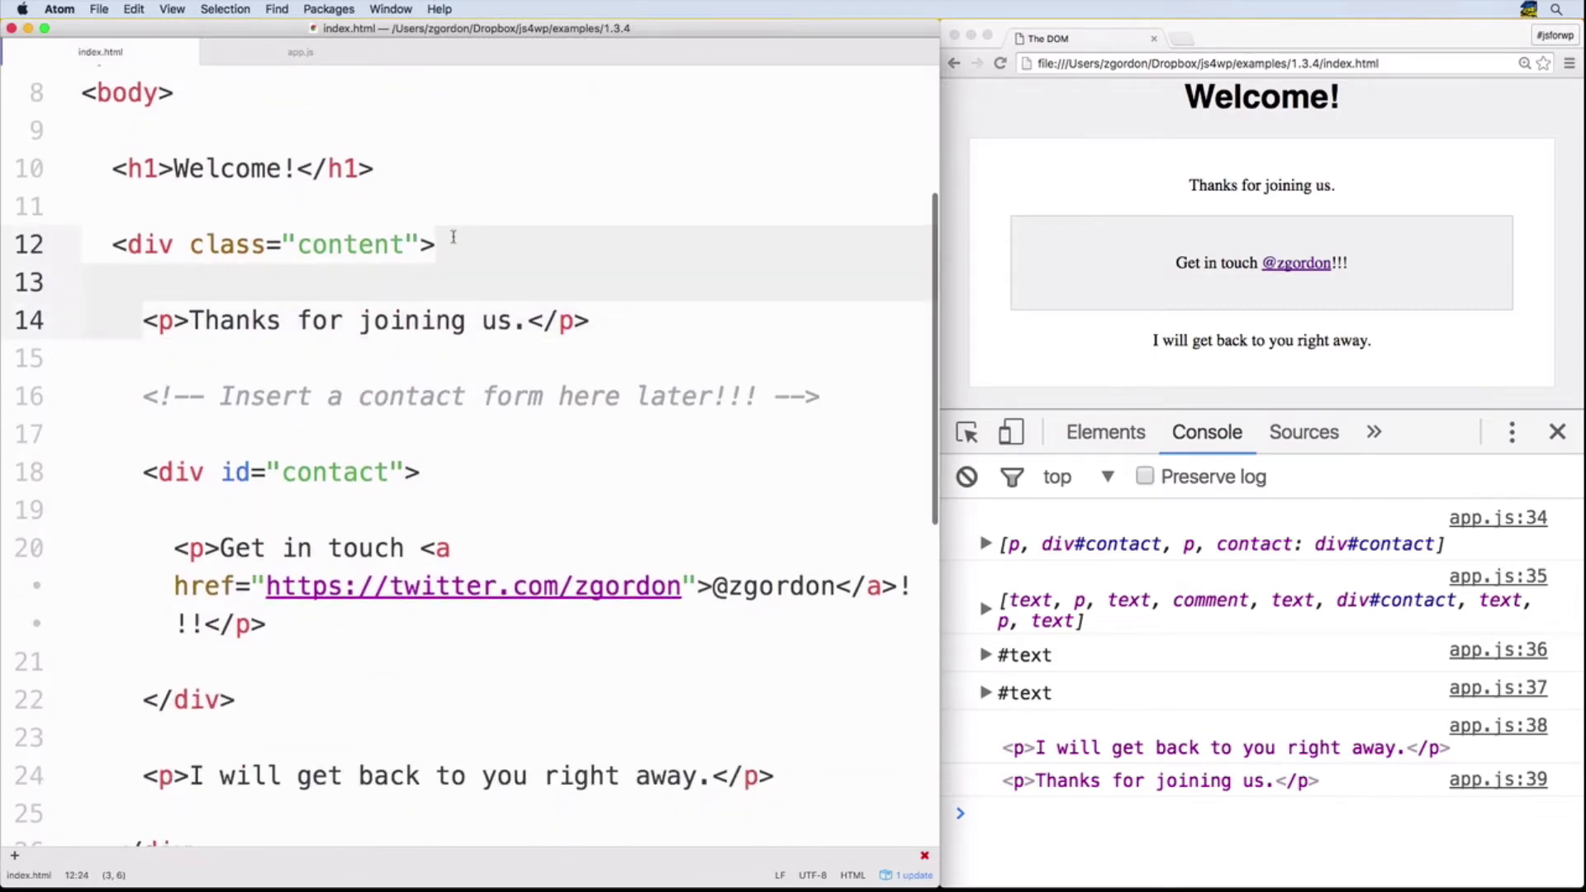
scroll("down", 3)
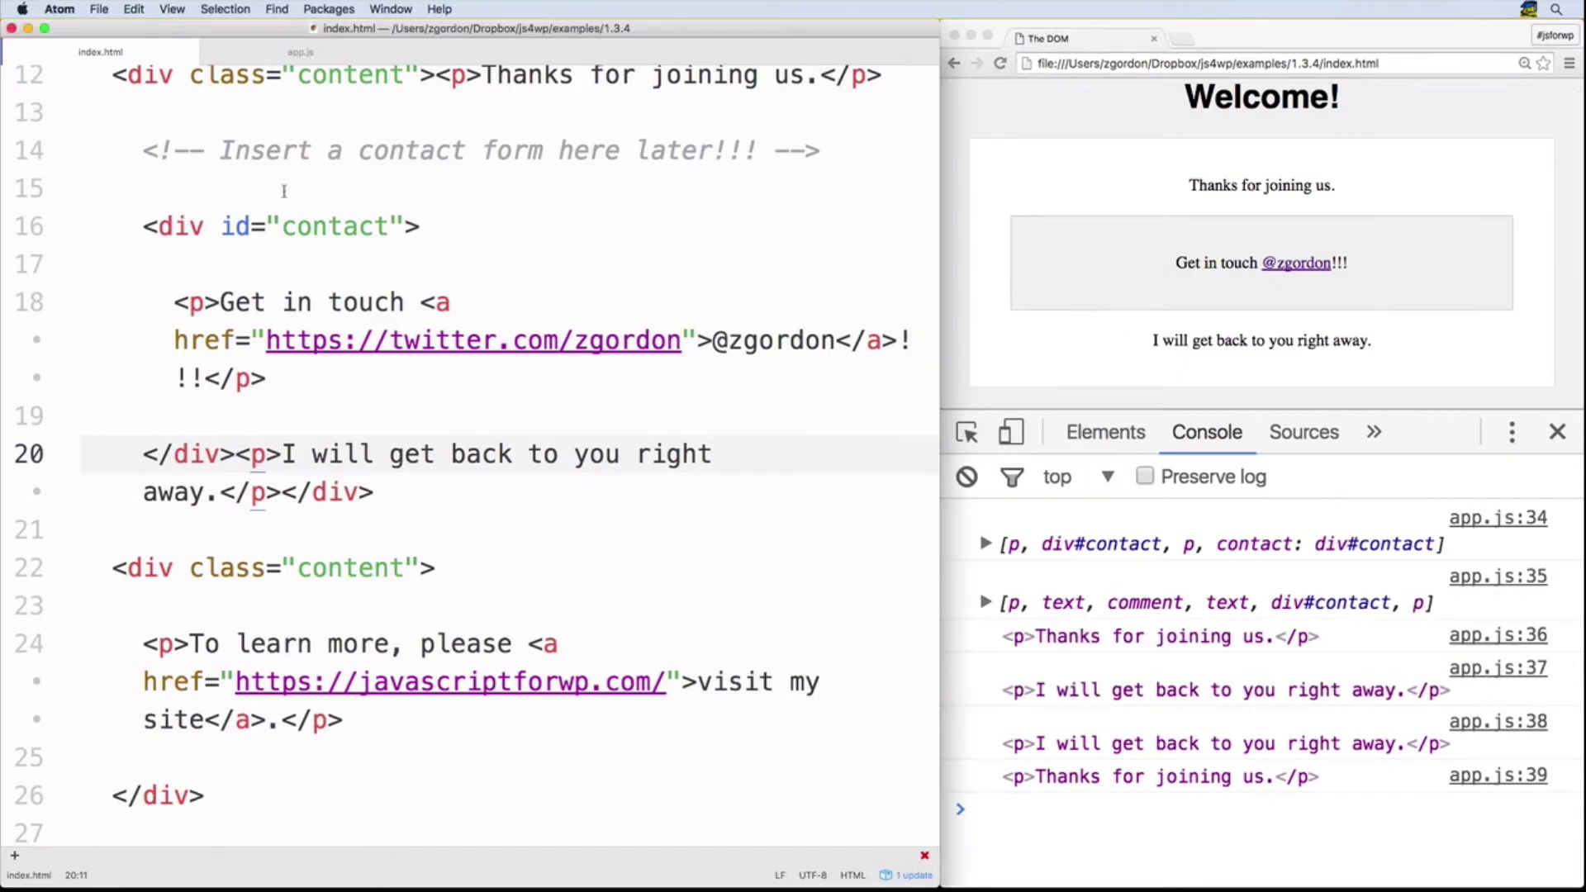
left_click(301, 51)
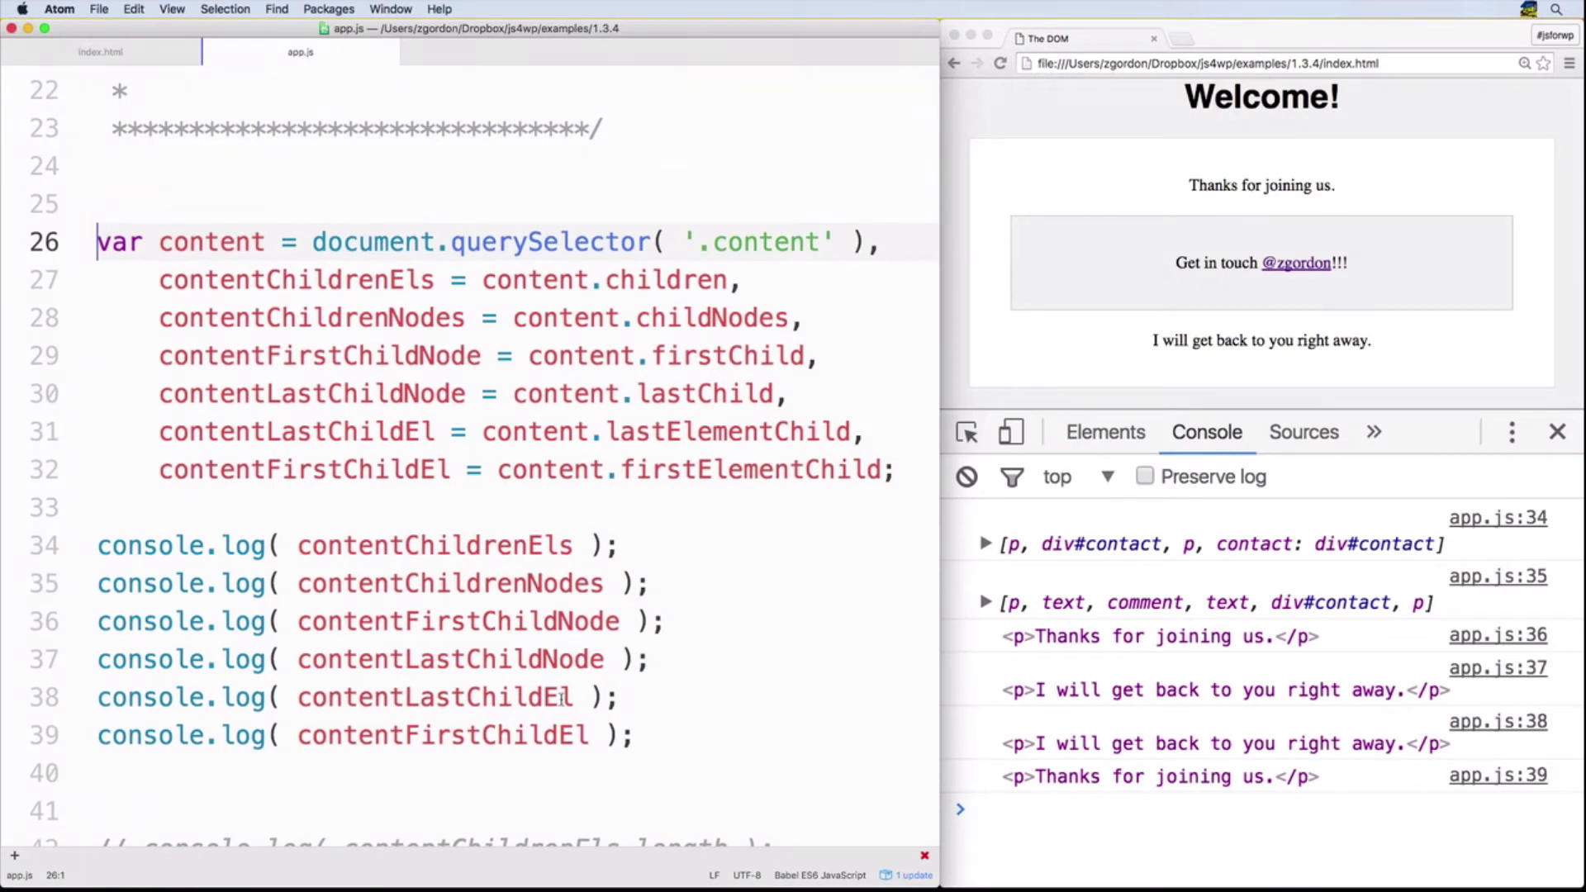
left_click(100, 51)
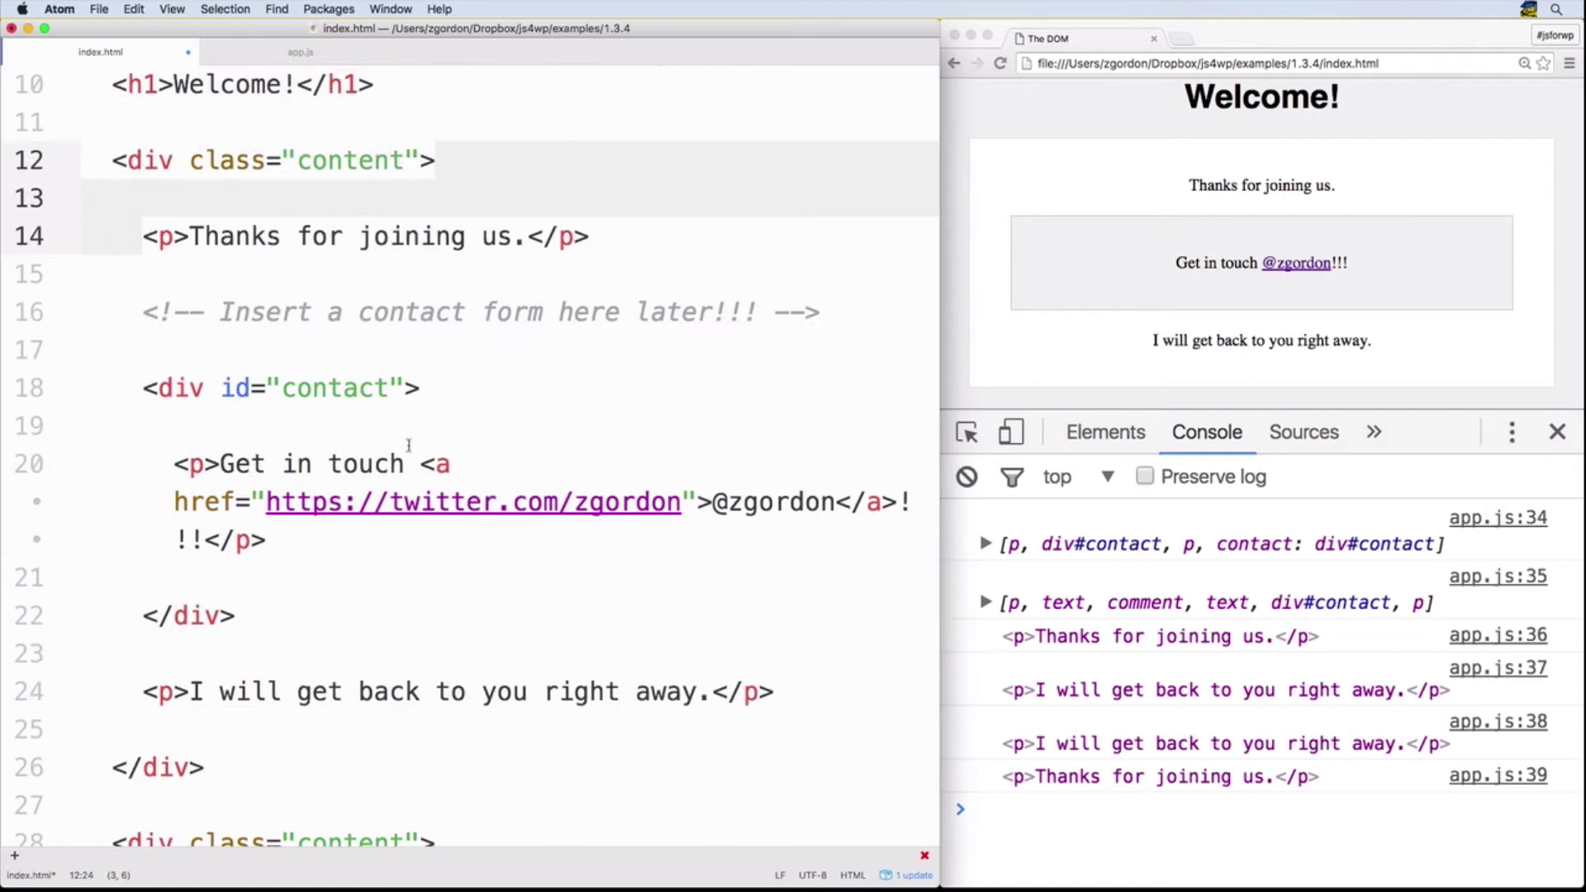
mouse_move(388, 344)
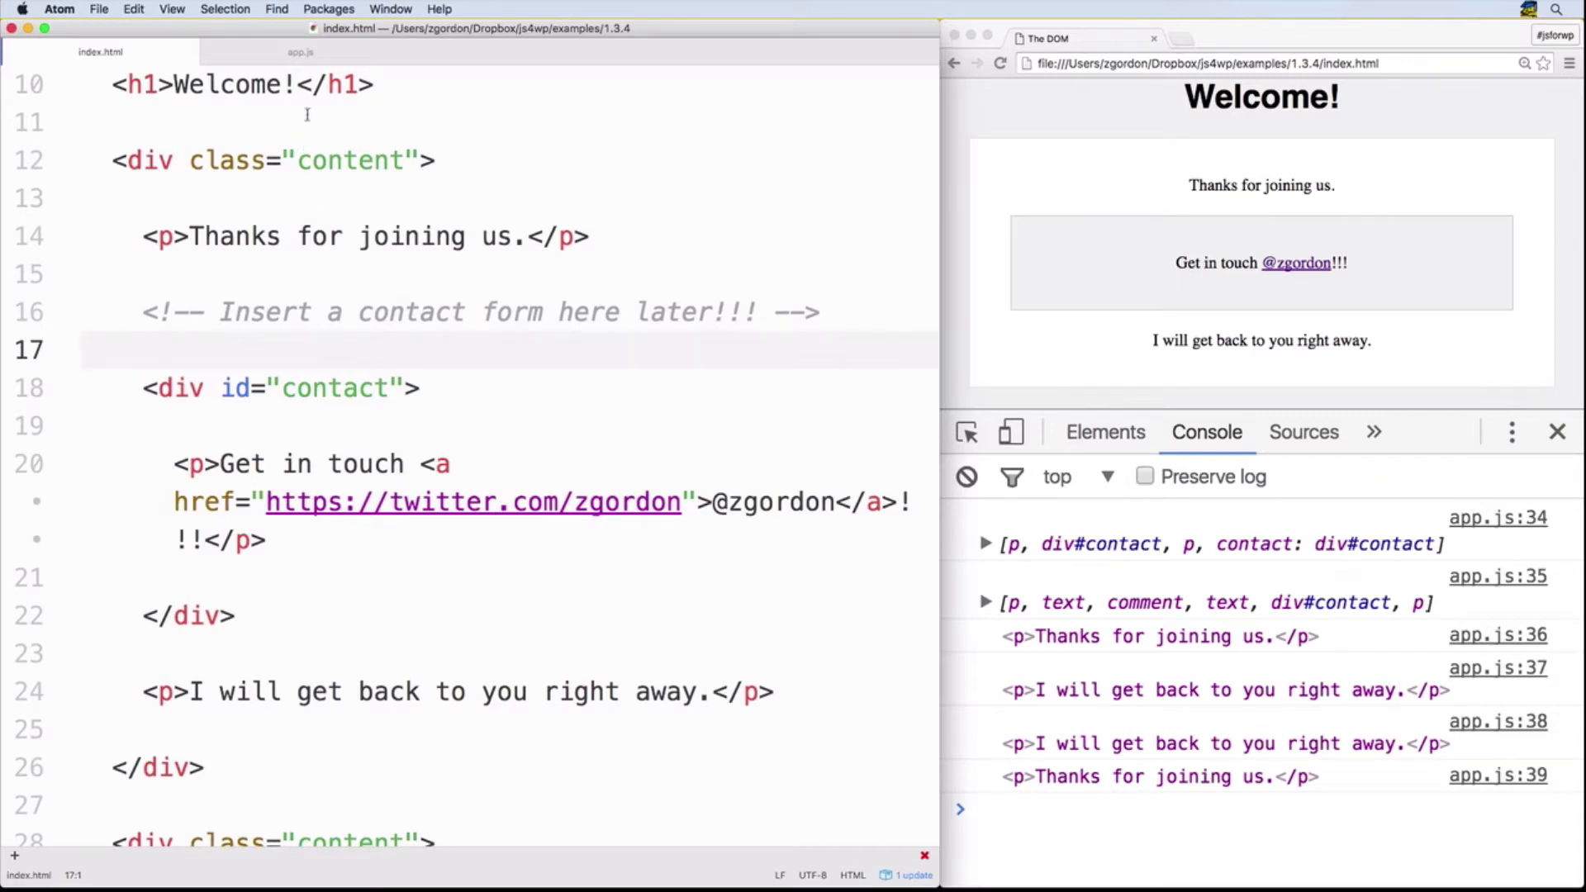
left_click(301, 52)
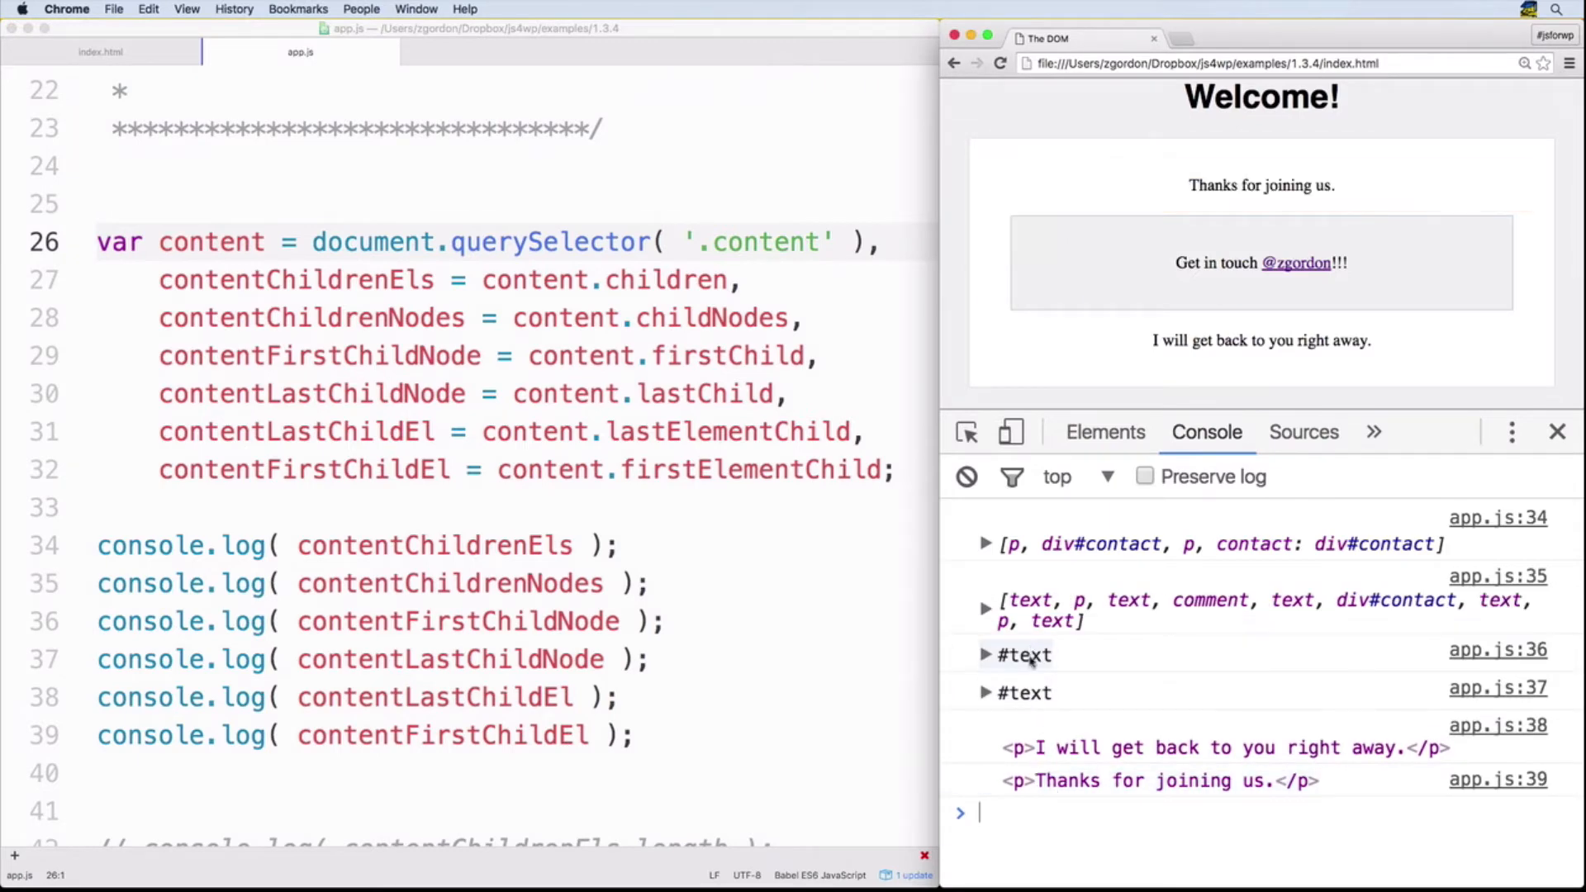
mouse_move(1025, 693)
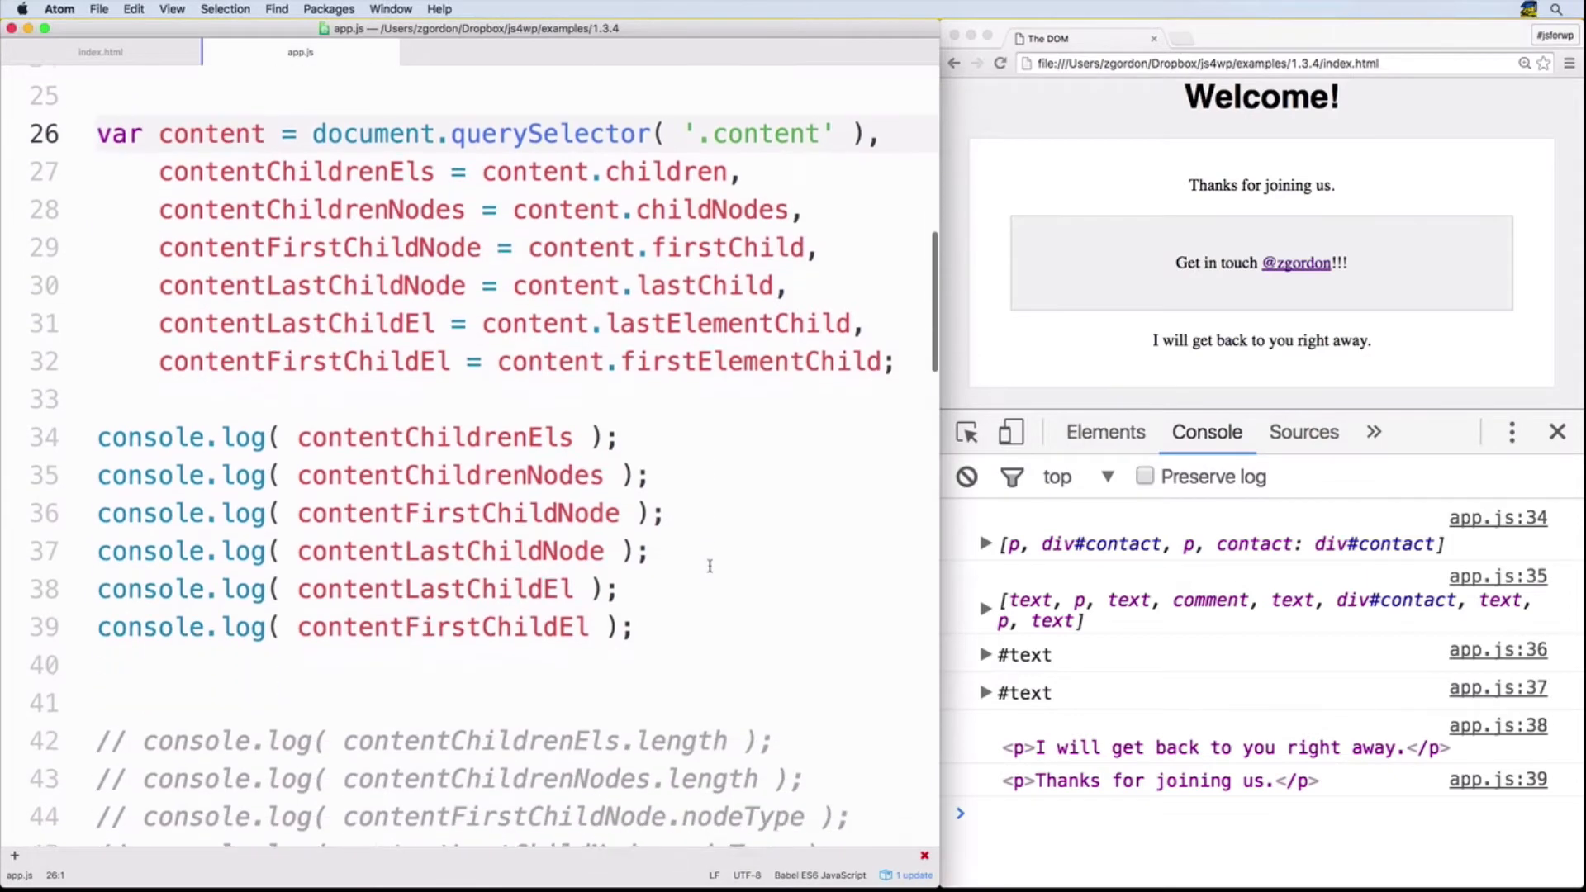
- Comment out the child logs with Cmd+/ and reload Chrome to get 3, 9, 3, 3, 1, 1
key("cmd+/")
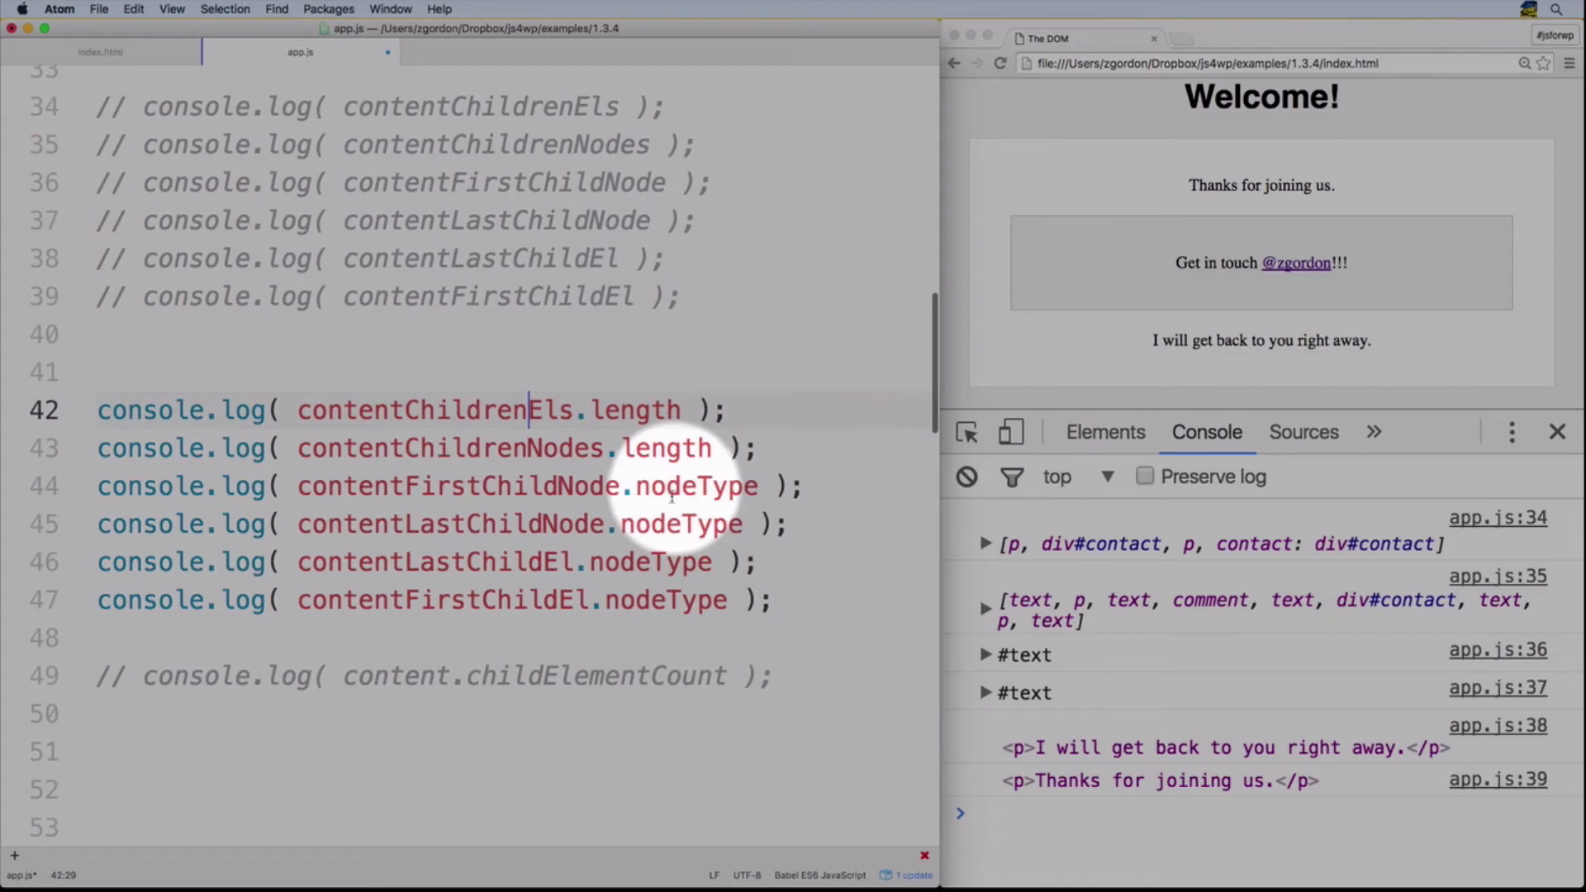
left_click(965, 476)
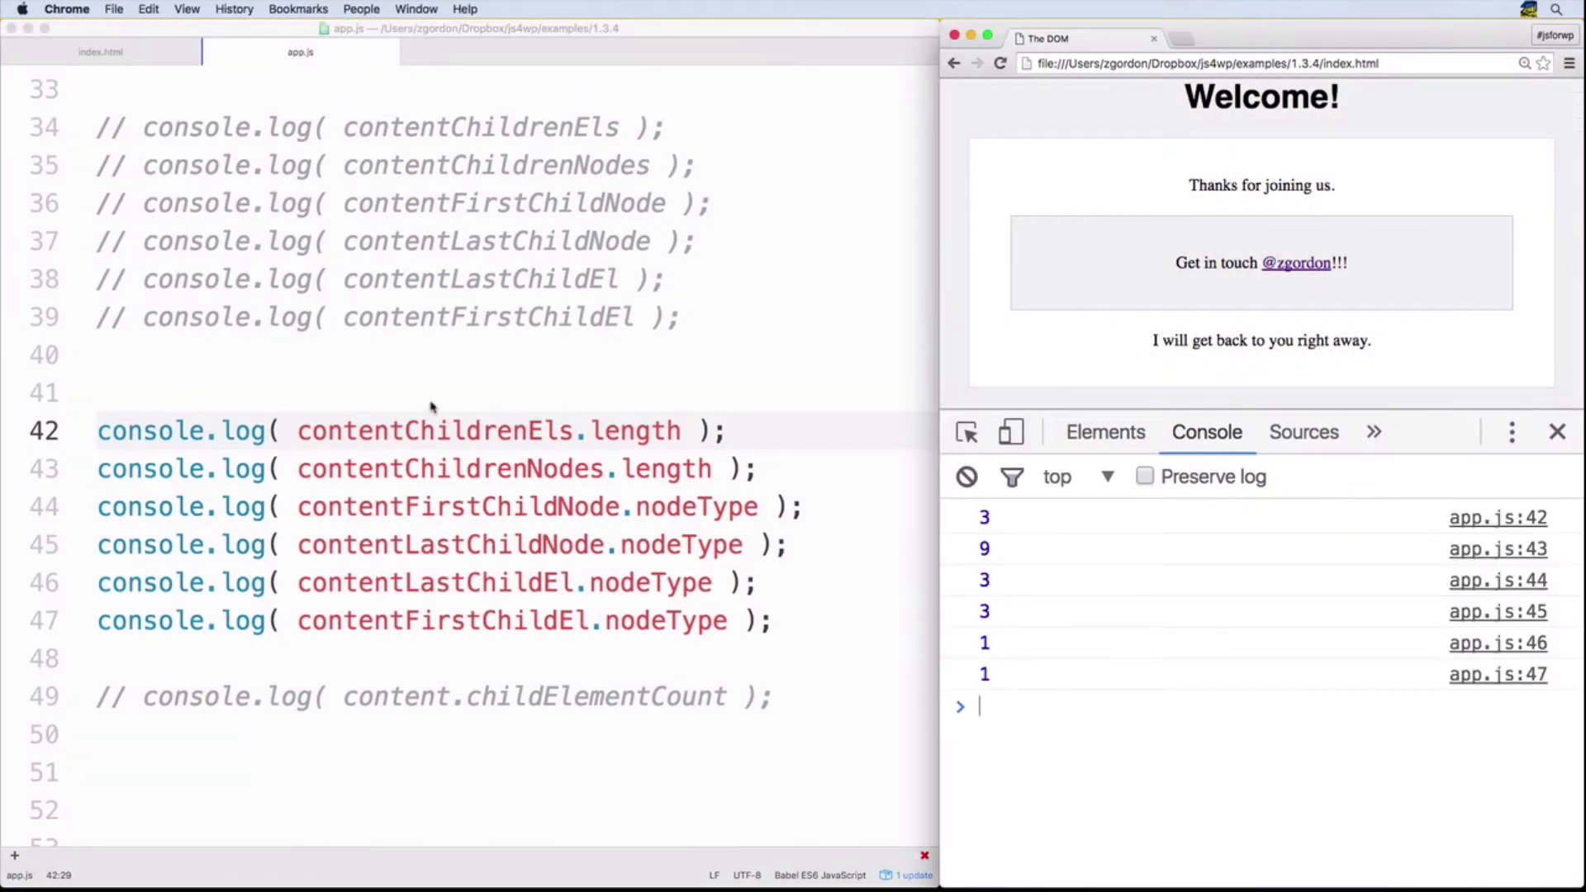
left_click(529, 430)
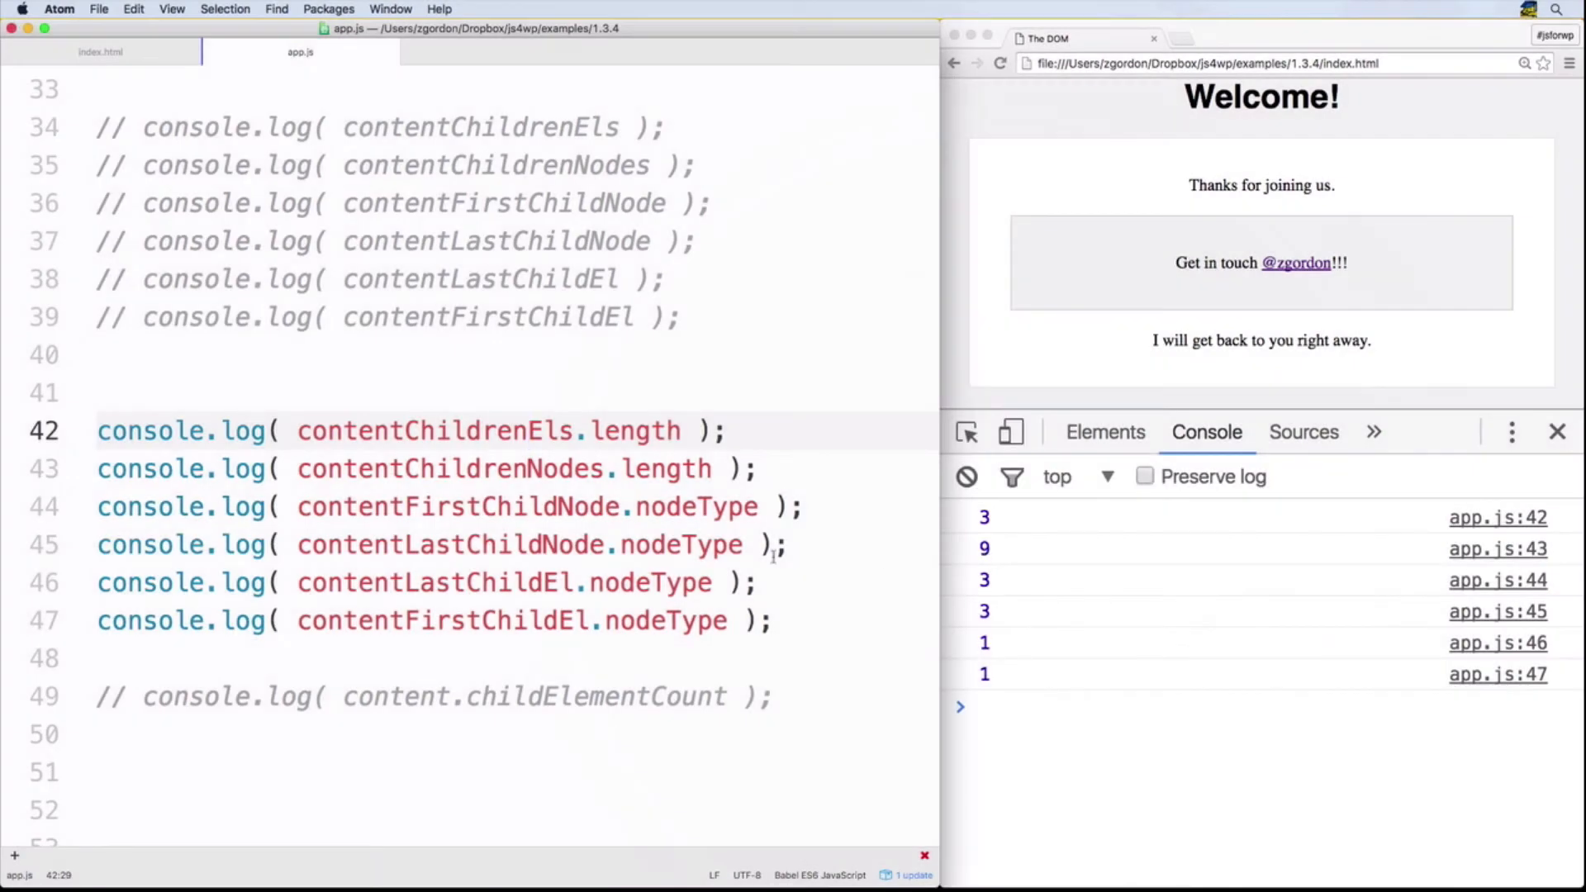
left_click(531, 507)
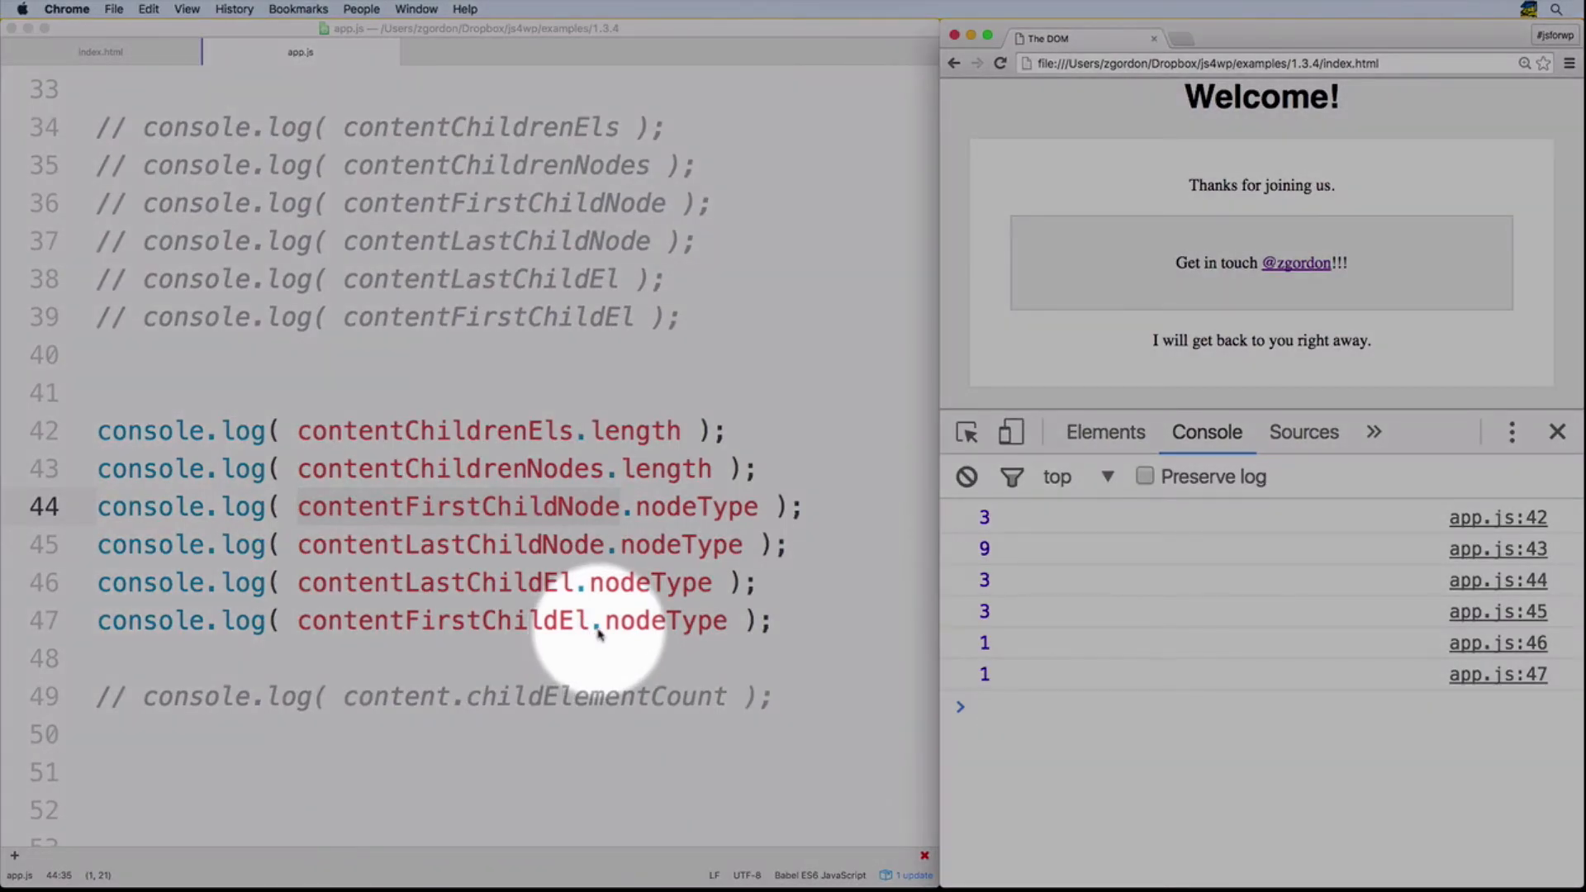
mouse_move(648, 592)
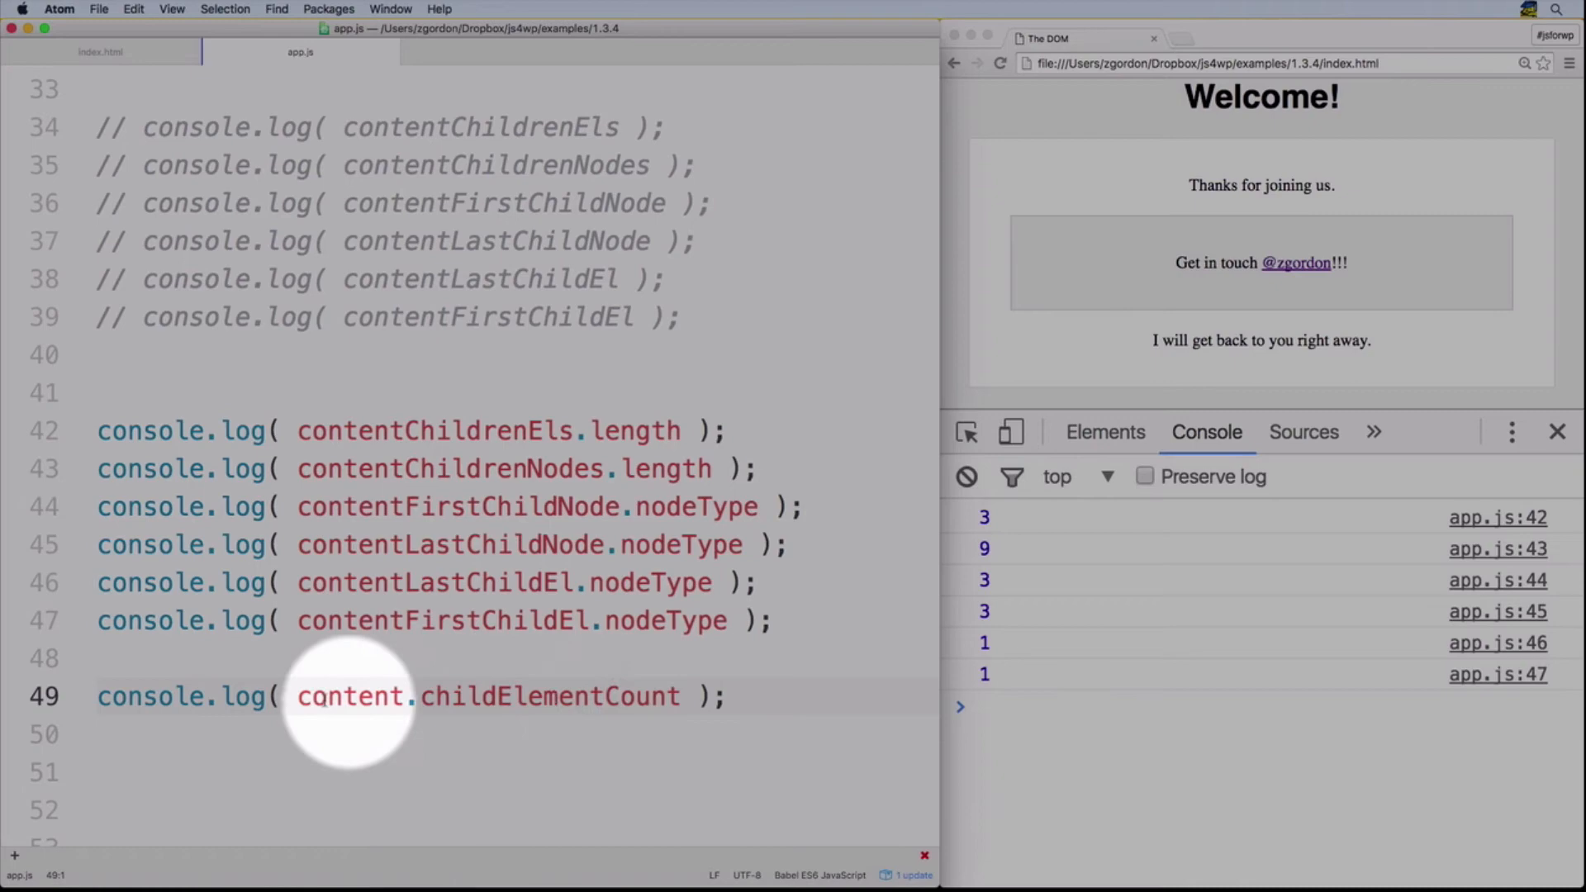
- Select the content variable in the content.childElementCount log on line 49
double_click(350, 696)
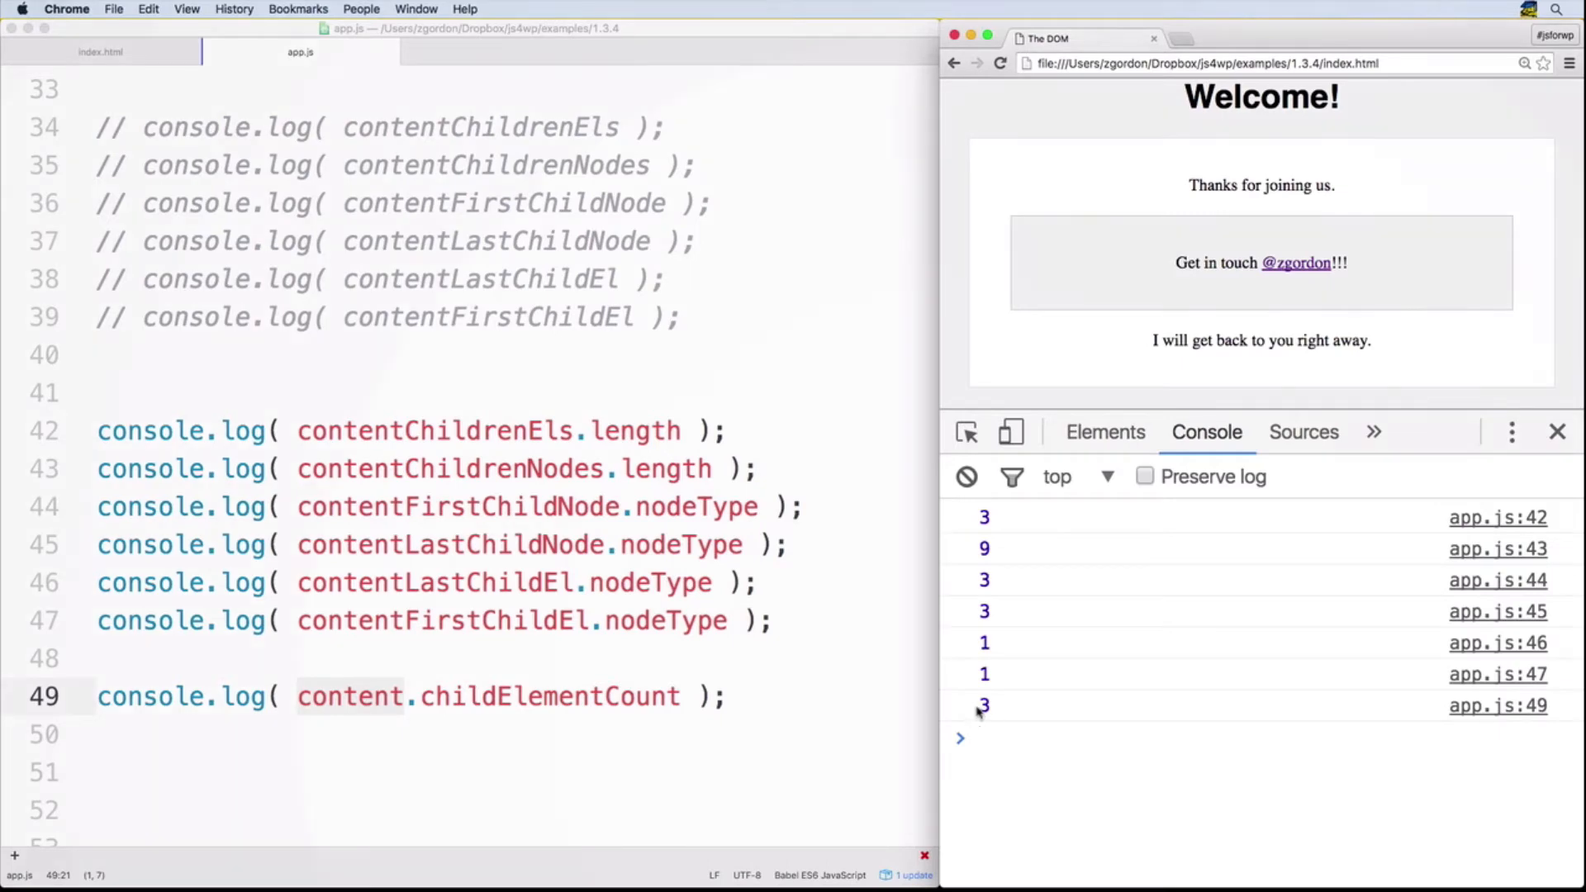
mouse_move(1015, 716)
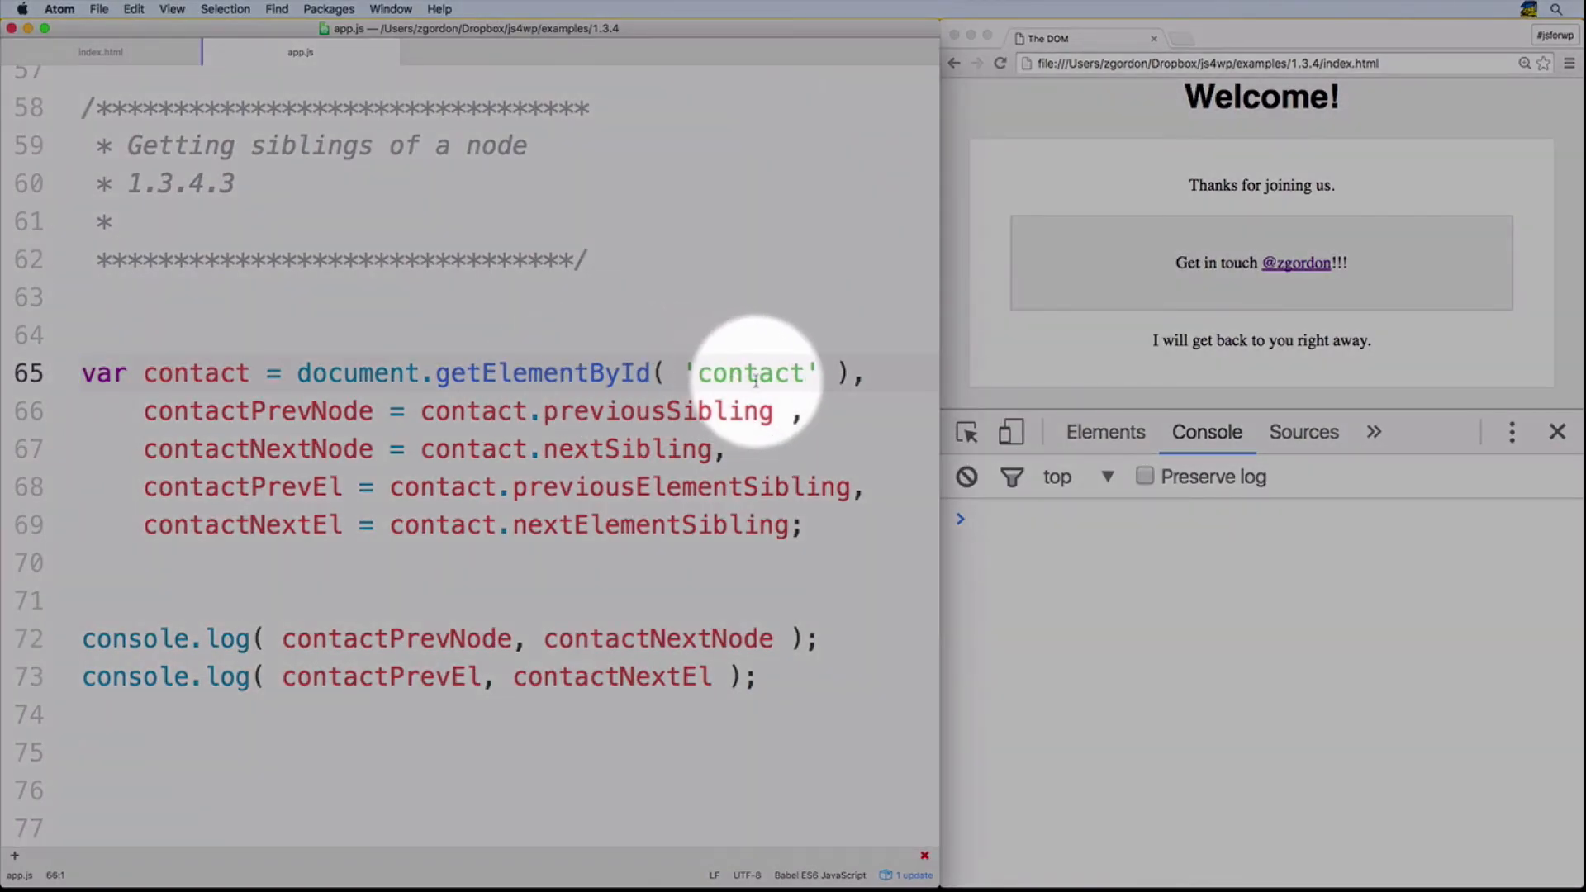
- Check the #contact div in index.html against the sibling section in app.js
left_click(100, 51)
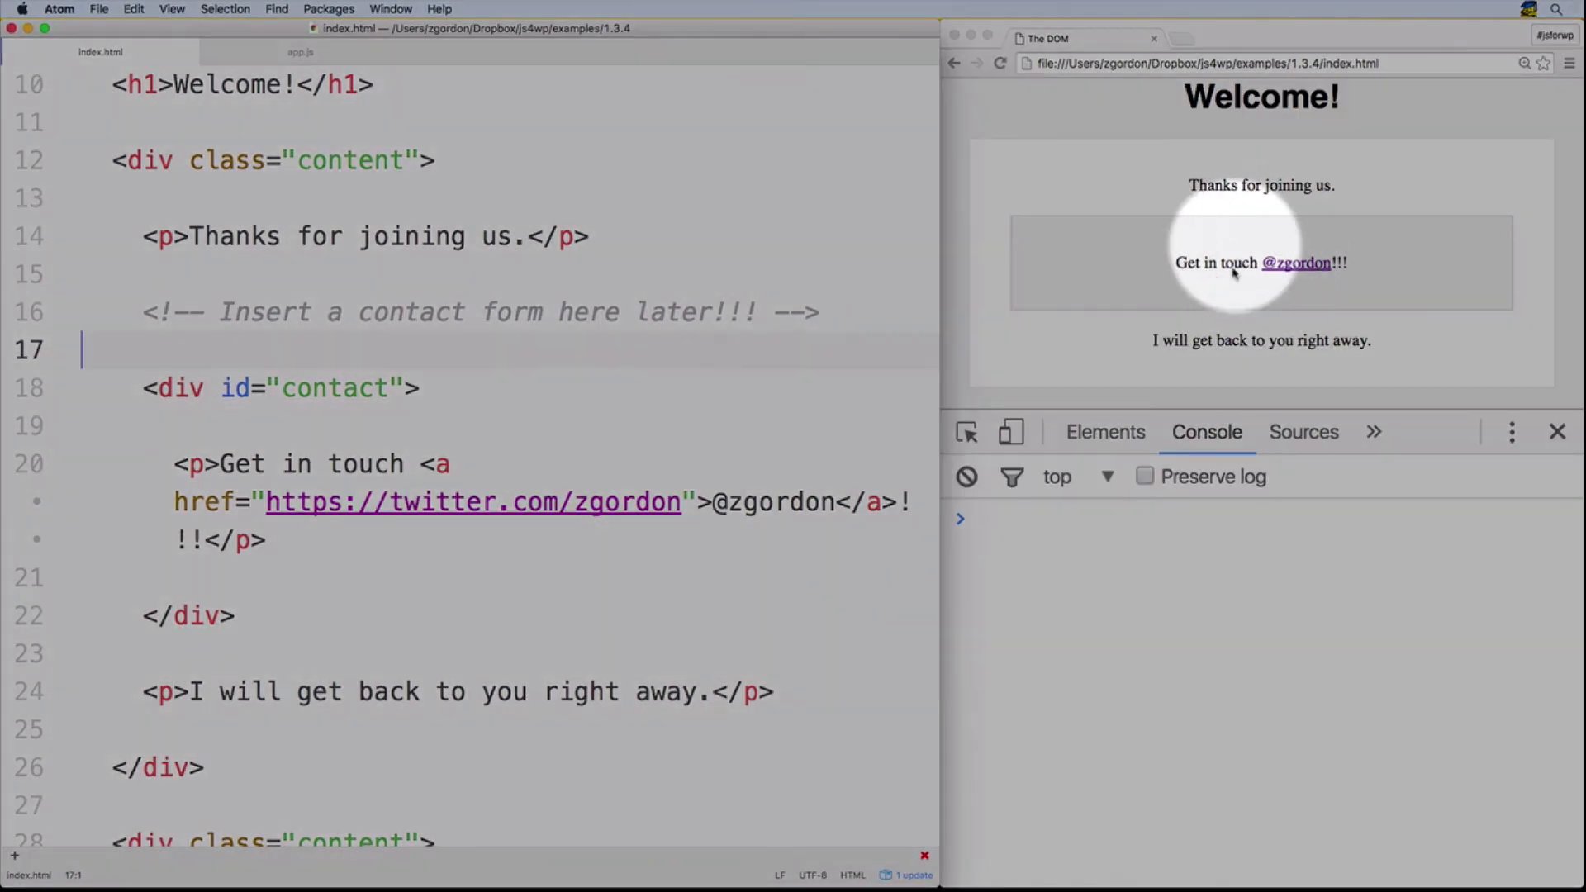
left_click(299, 51)
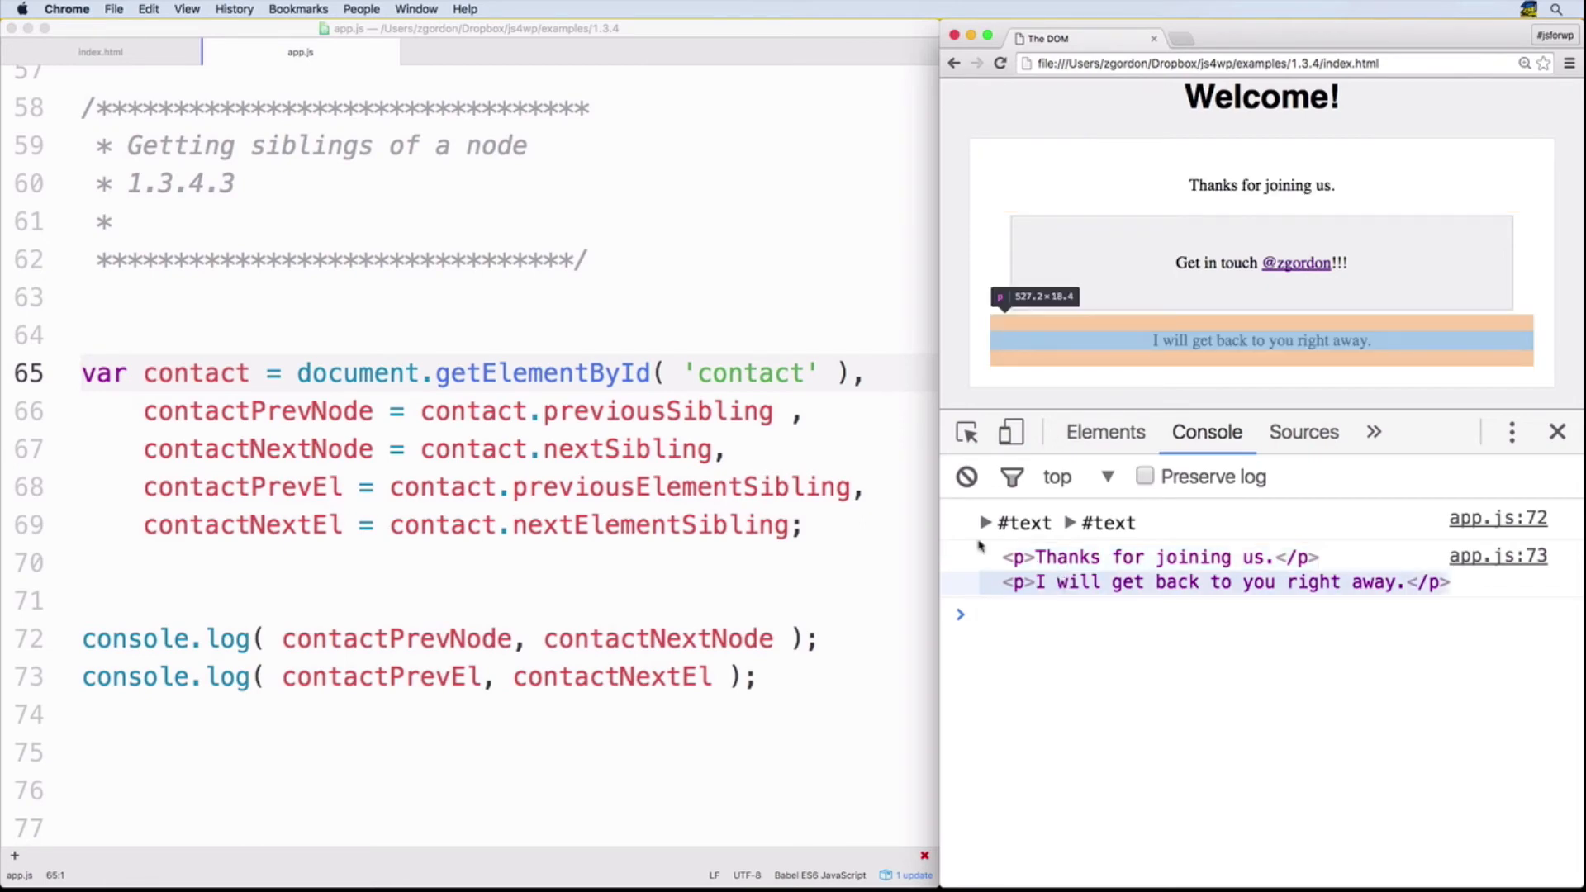
left_click(101, 51)
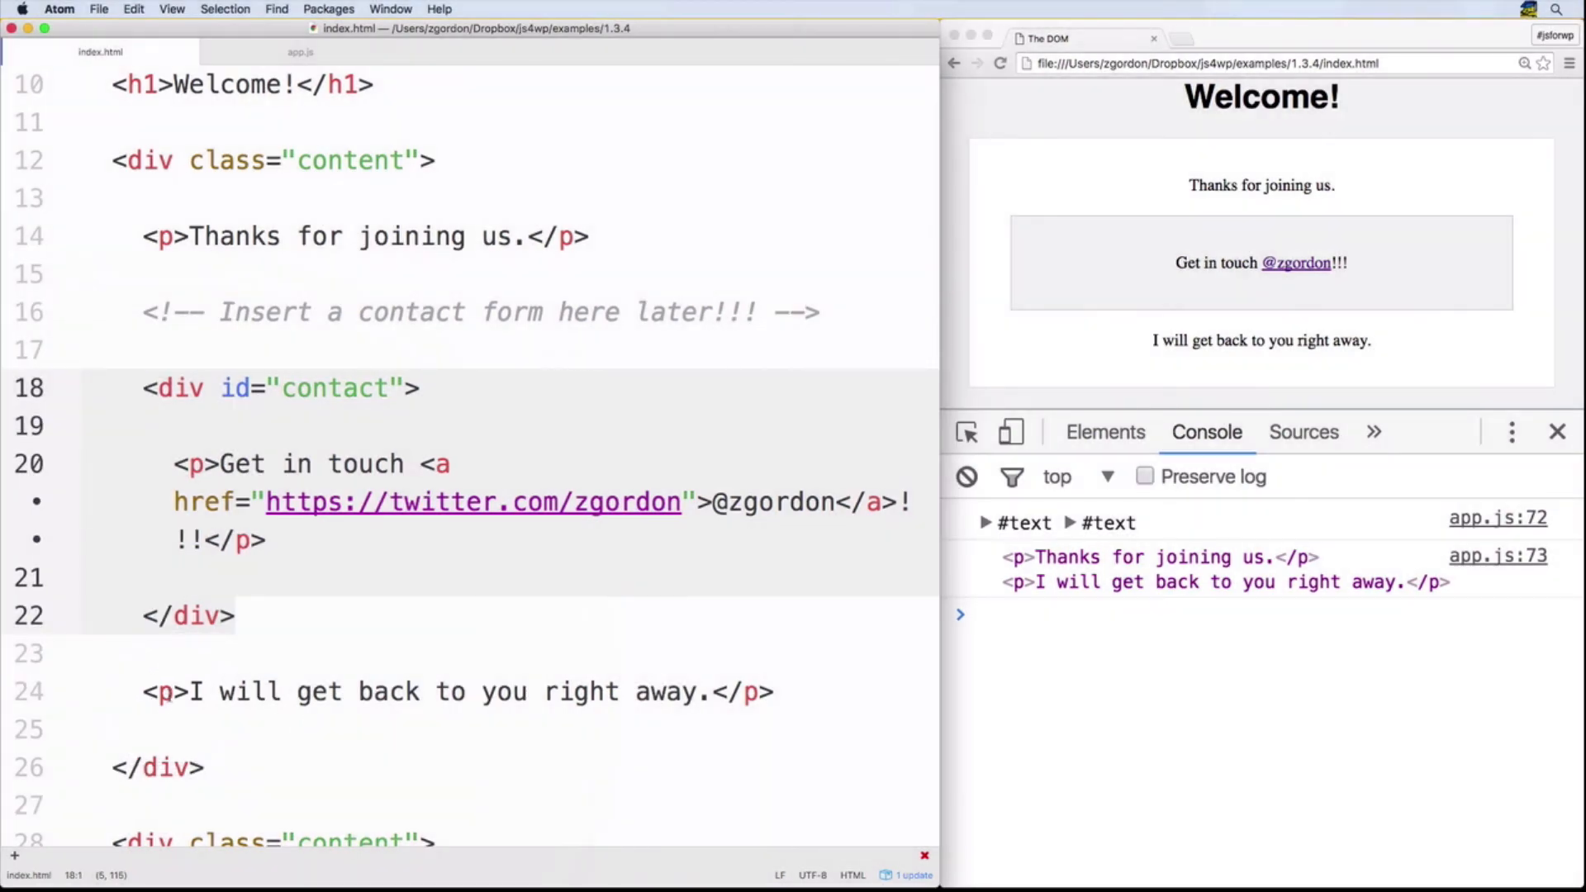
- Place the cursor at the start of the #contact div in index.html
left_click(166, 690)
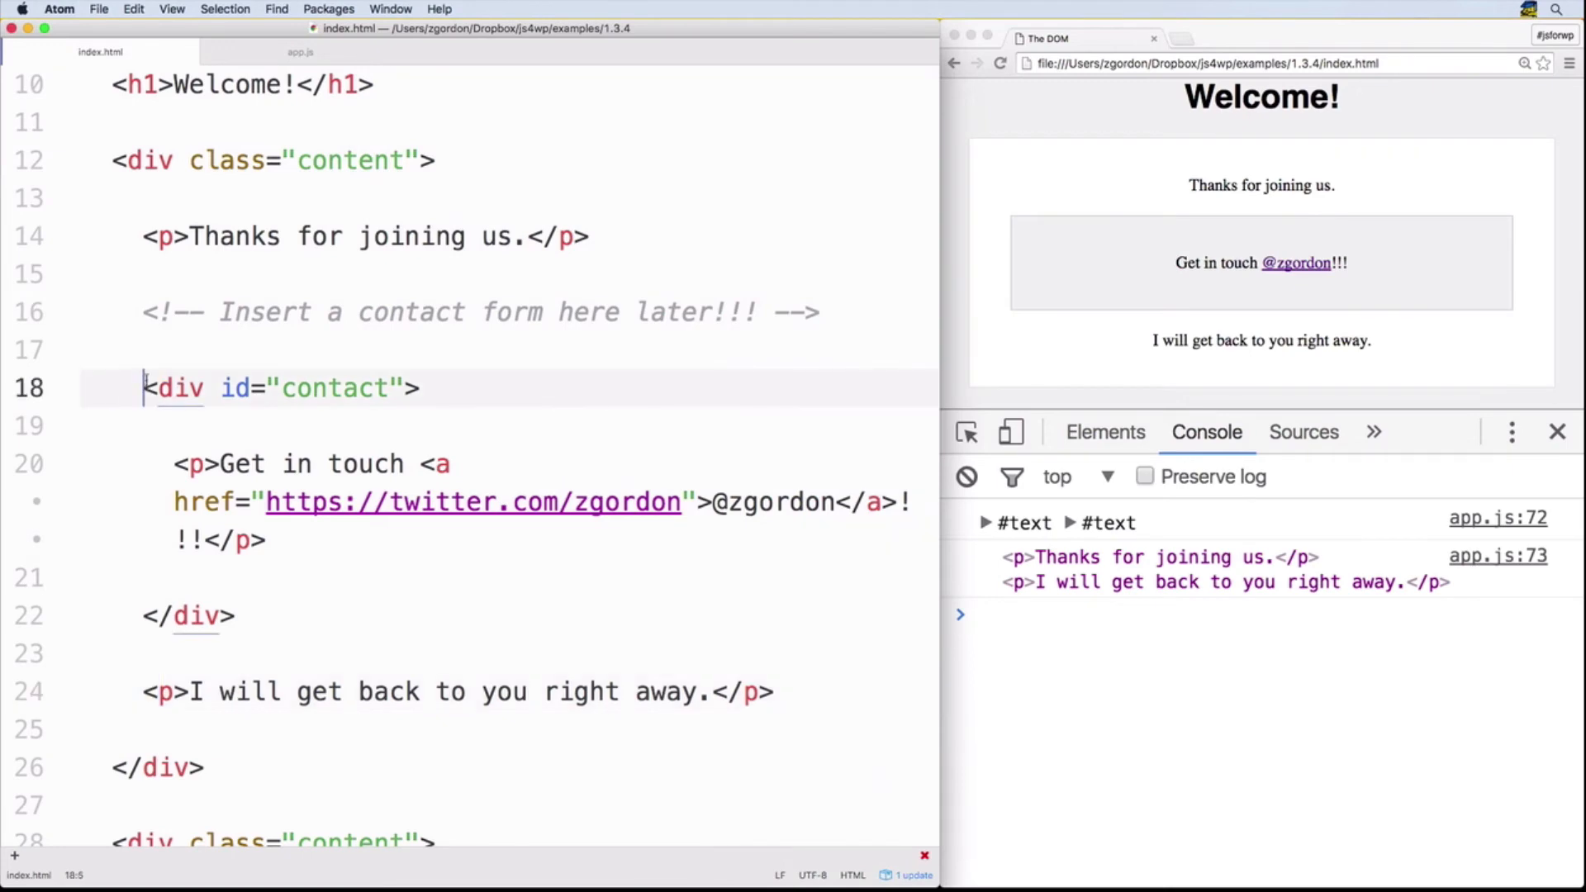
left_click(837, 311)
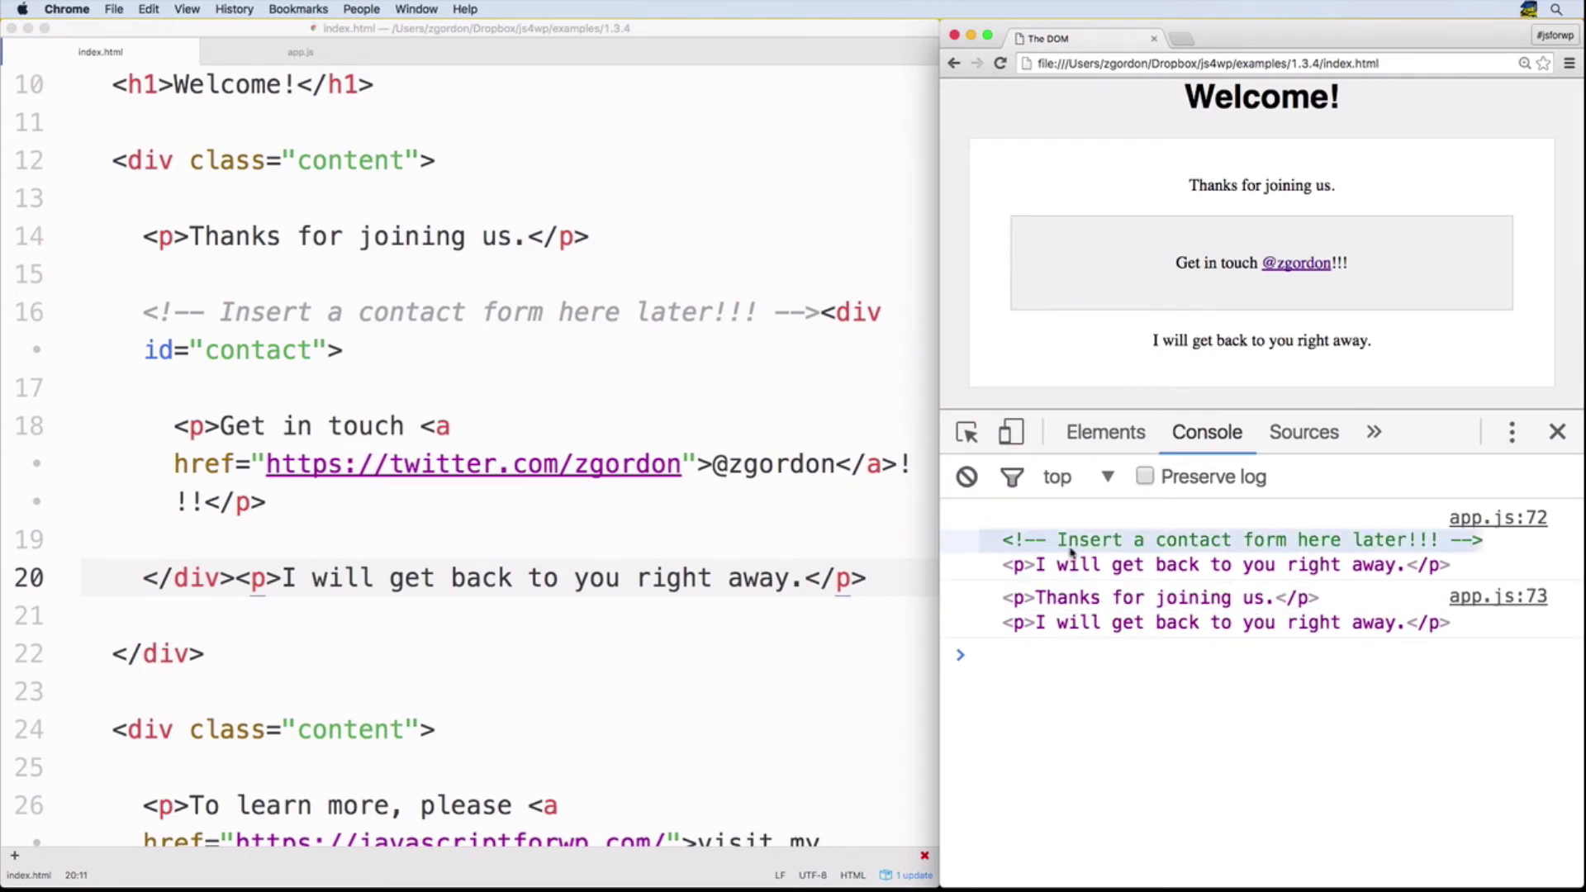
mouse_move(1070, 564)
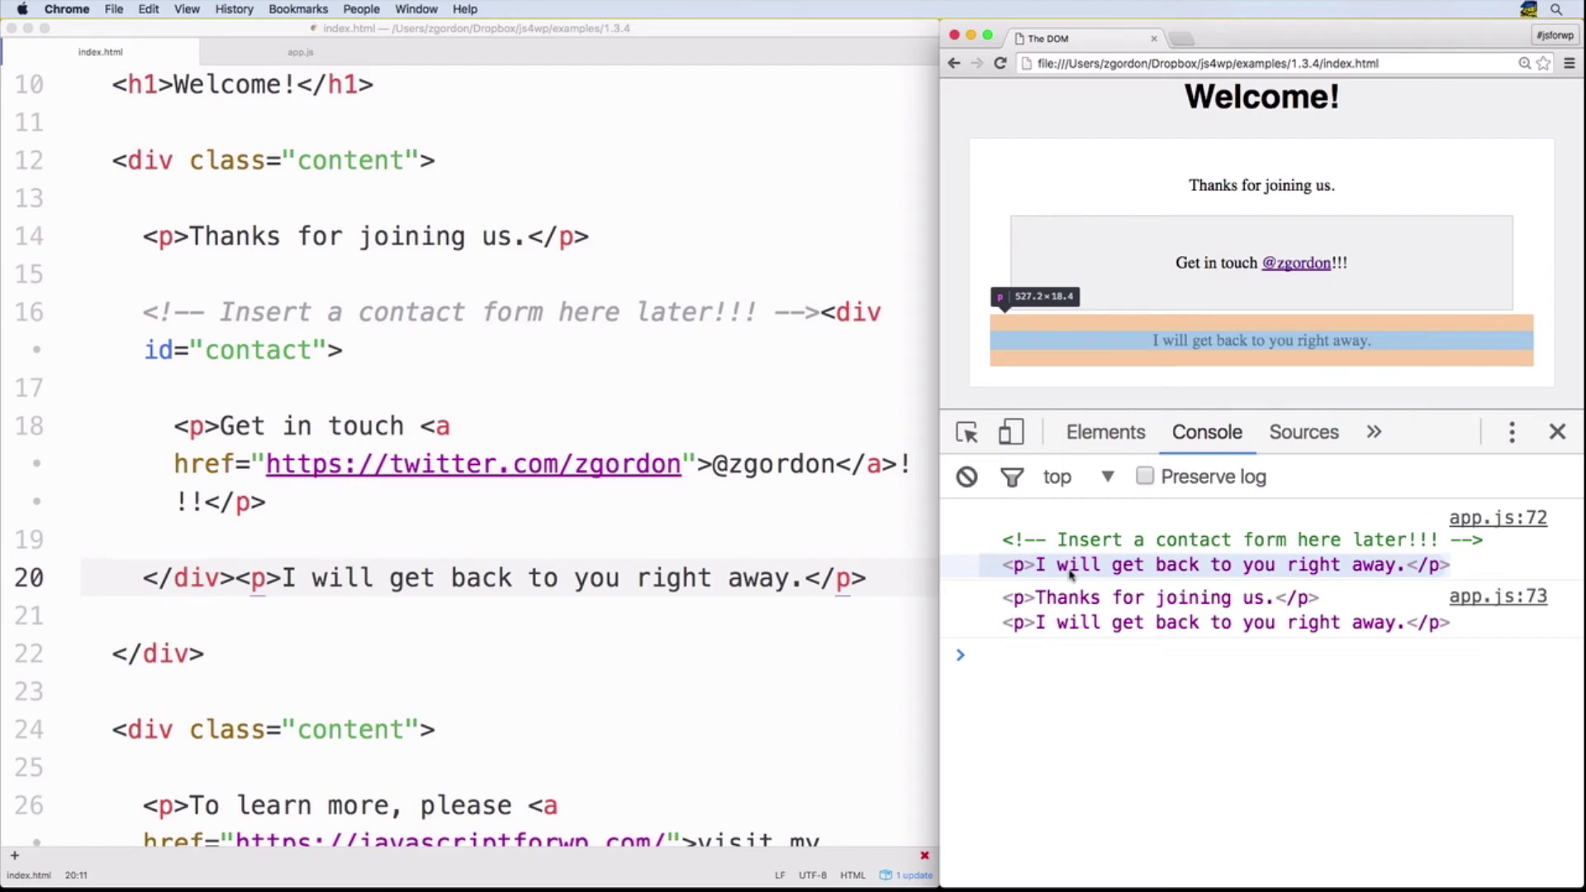